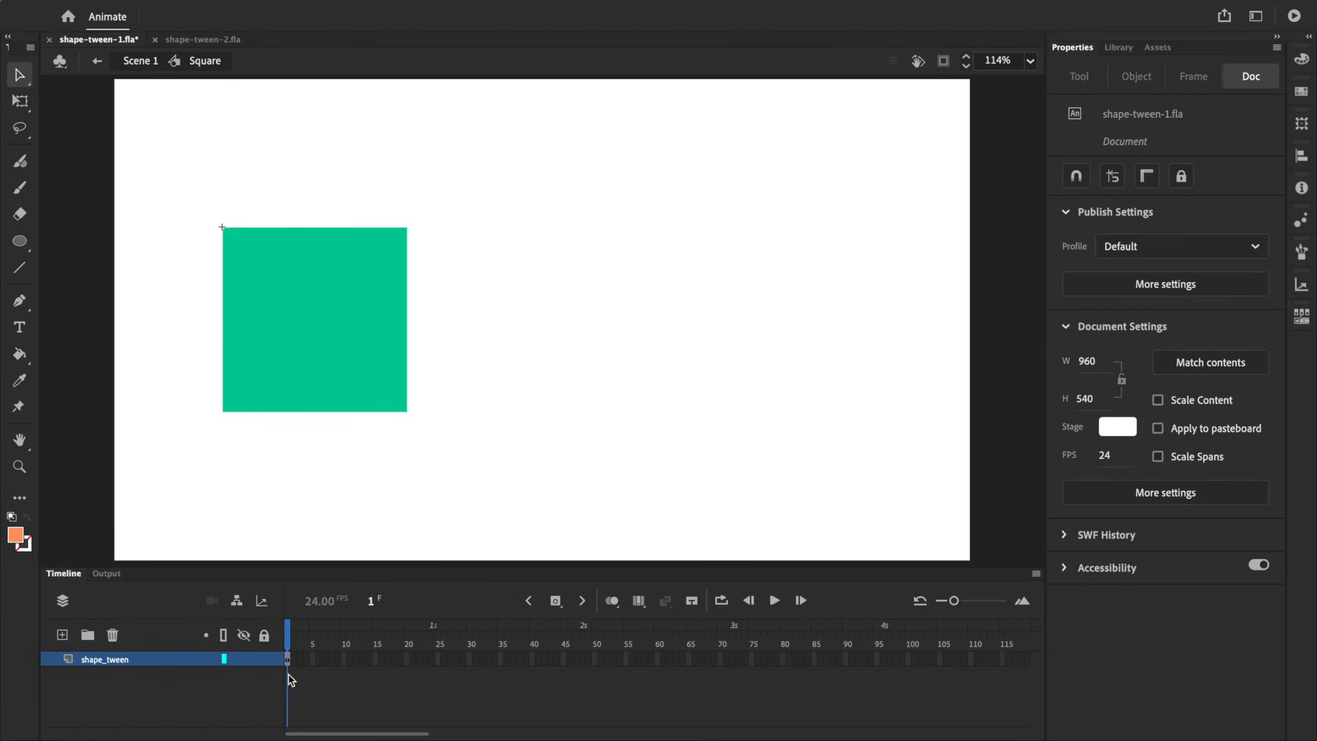
pyautogui.moveTo(354, 174)
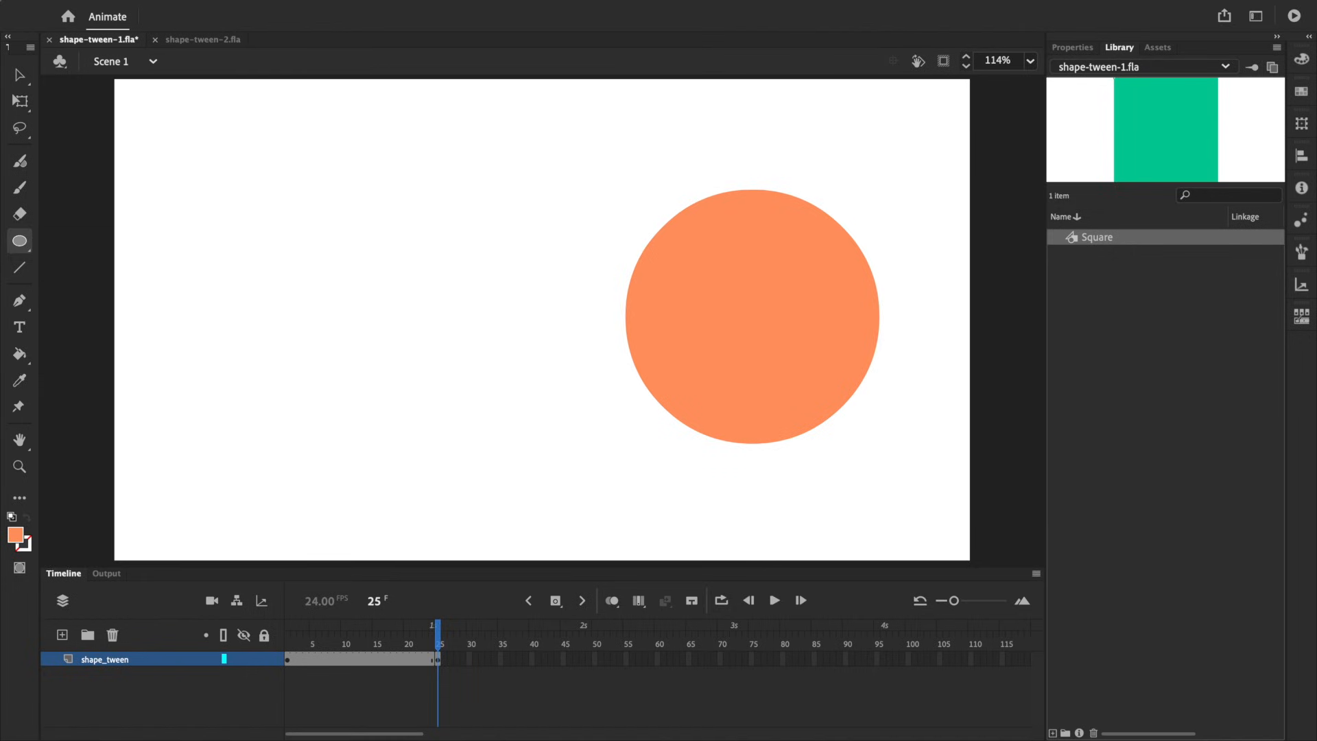
# - Return to frame 1 and select the green square on the stage
pyautogui.click(19, 75)
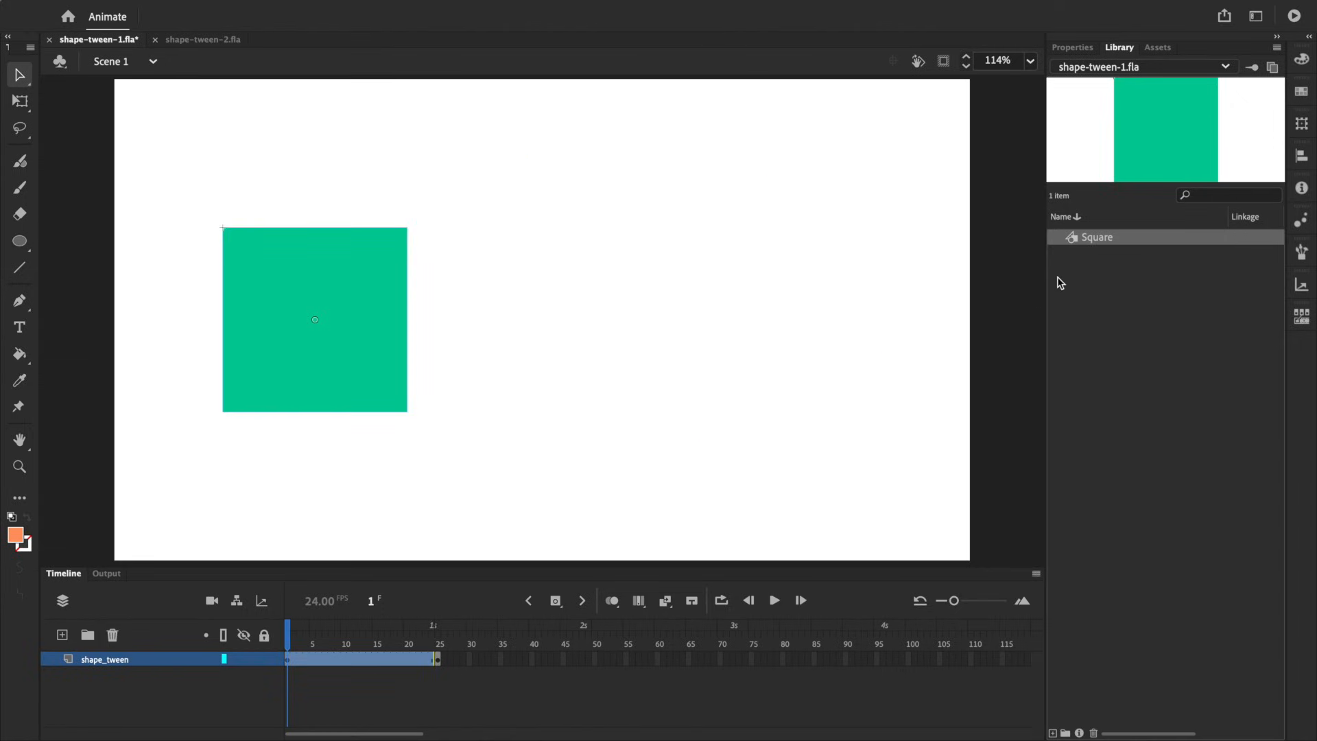
pyautogui.click(264, 9)
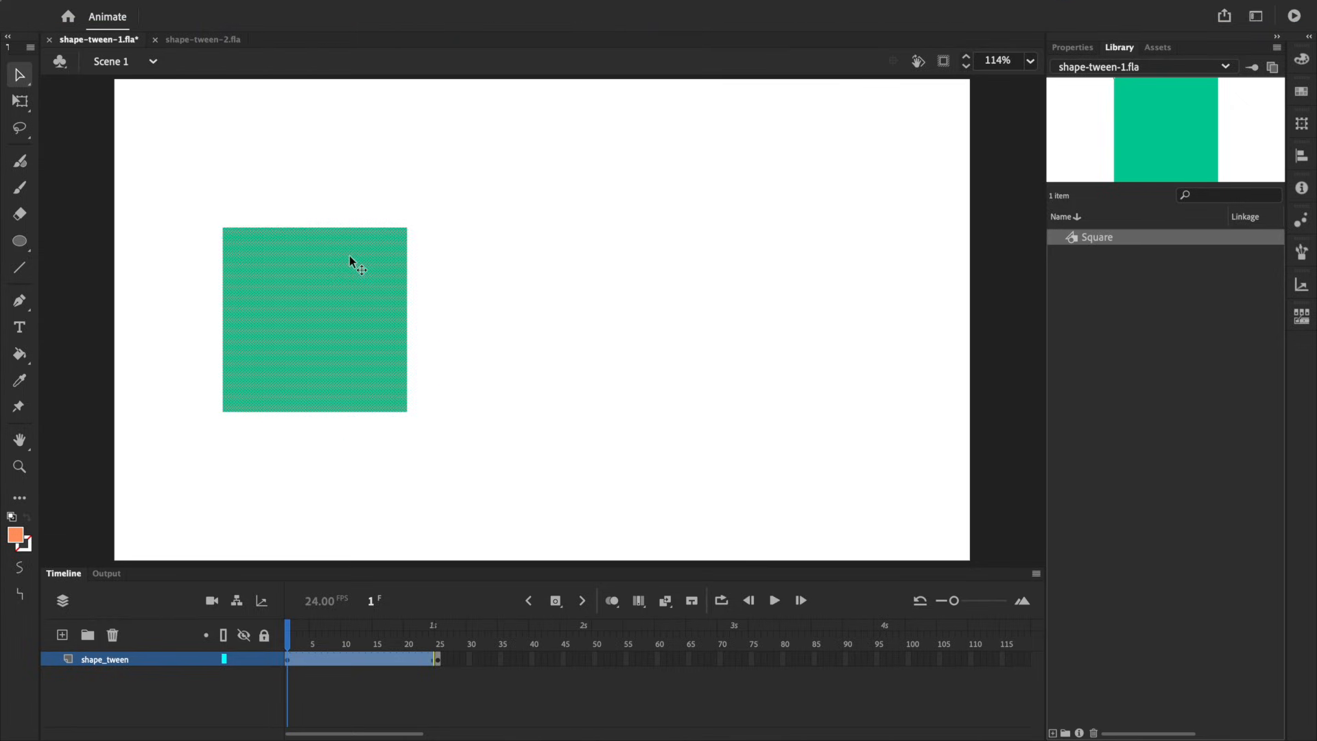
pyautogui.click(583, 182)
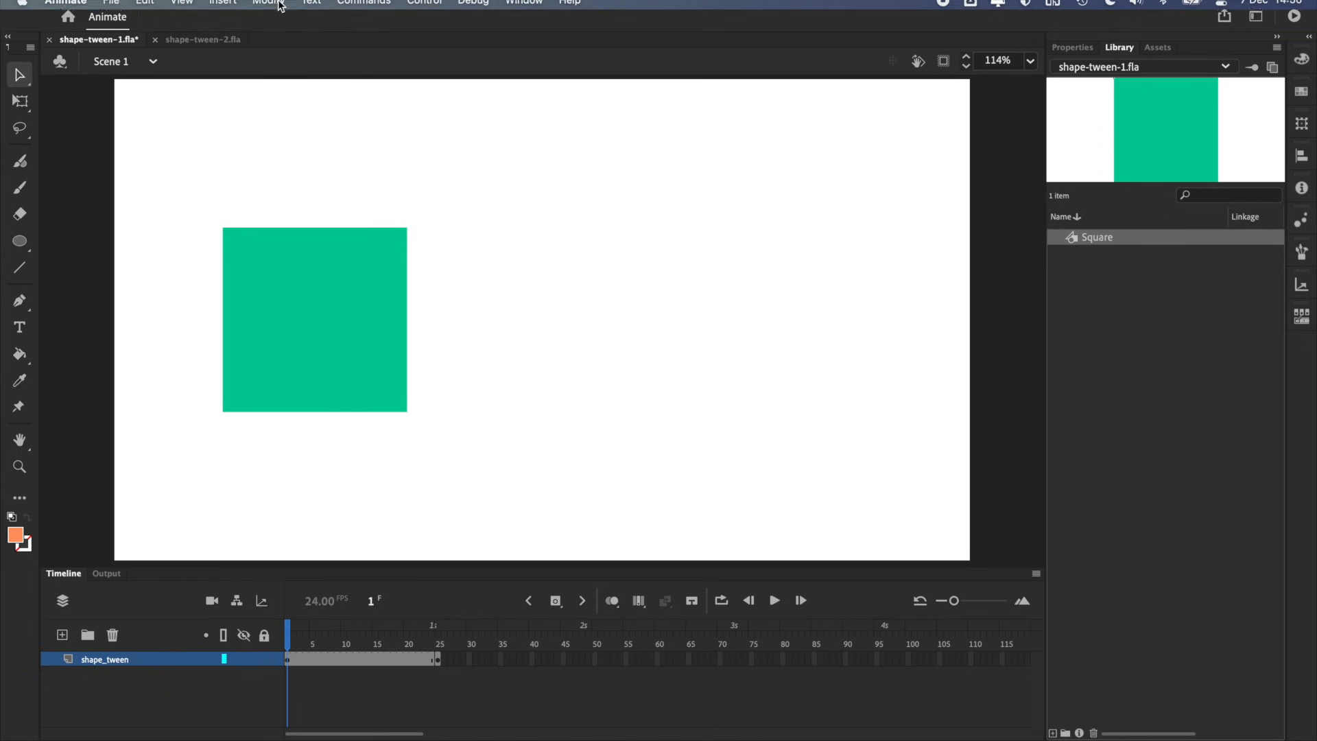
# - Create a shape tween over frames 1–25 and play back the square-to-circle morph
pyautogui.click(268, 10)
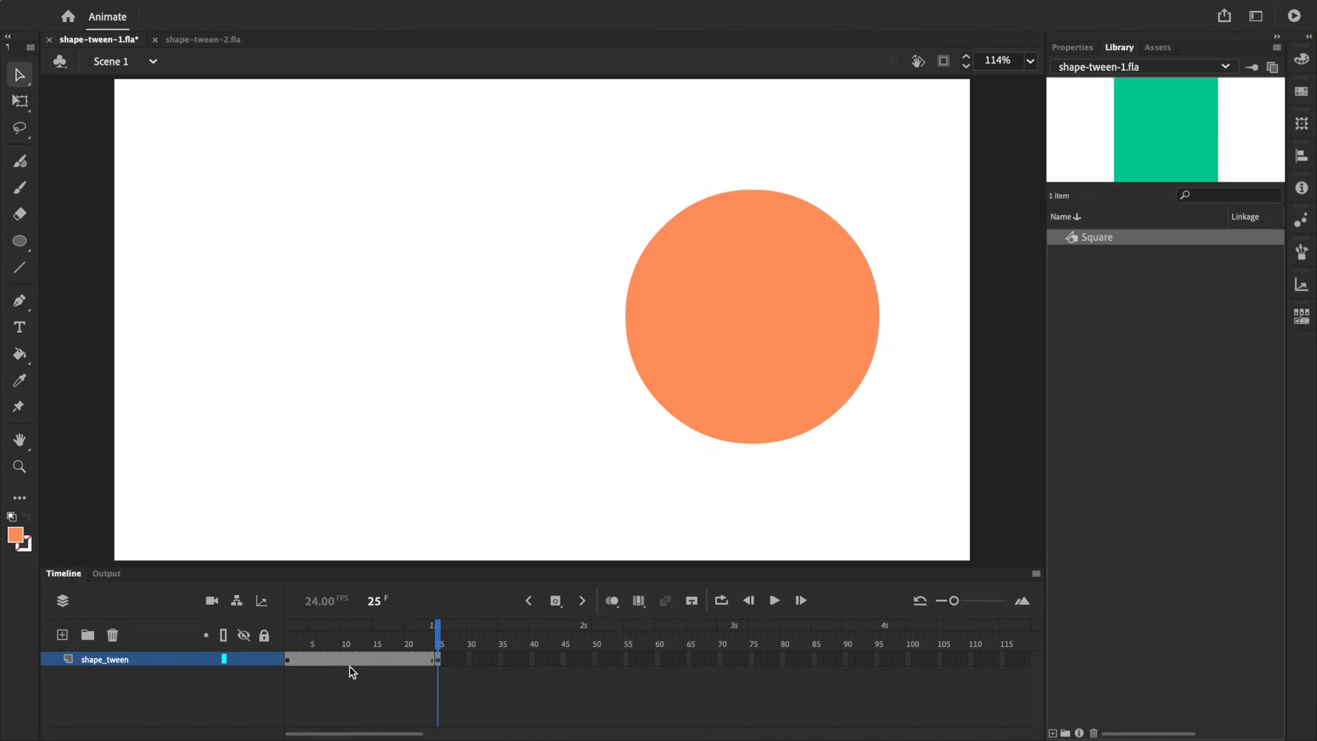
pyautogui.moveTo(365, 661)
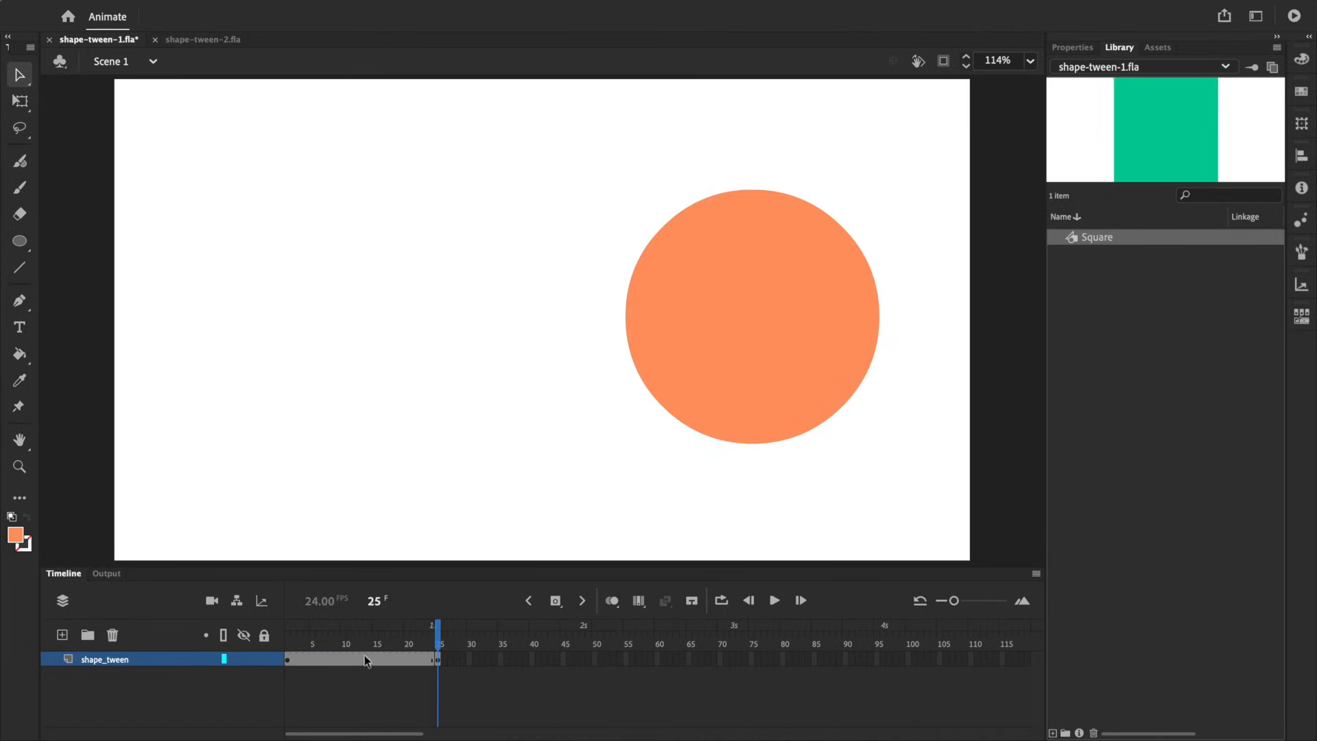
pyautogui.click(362, 638)
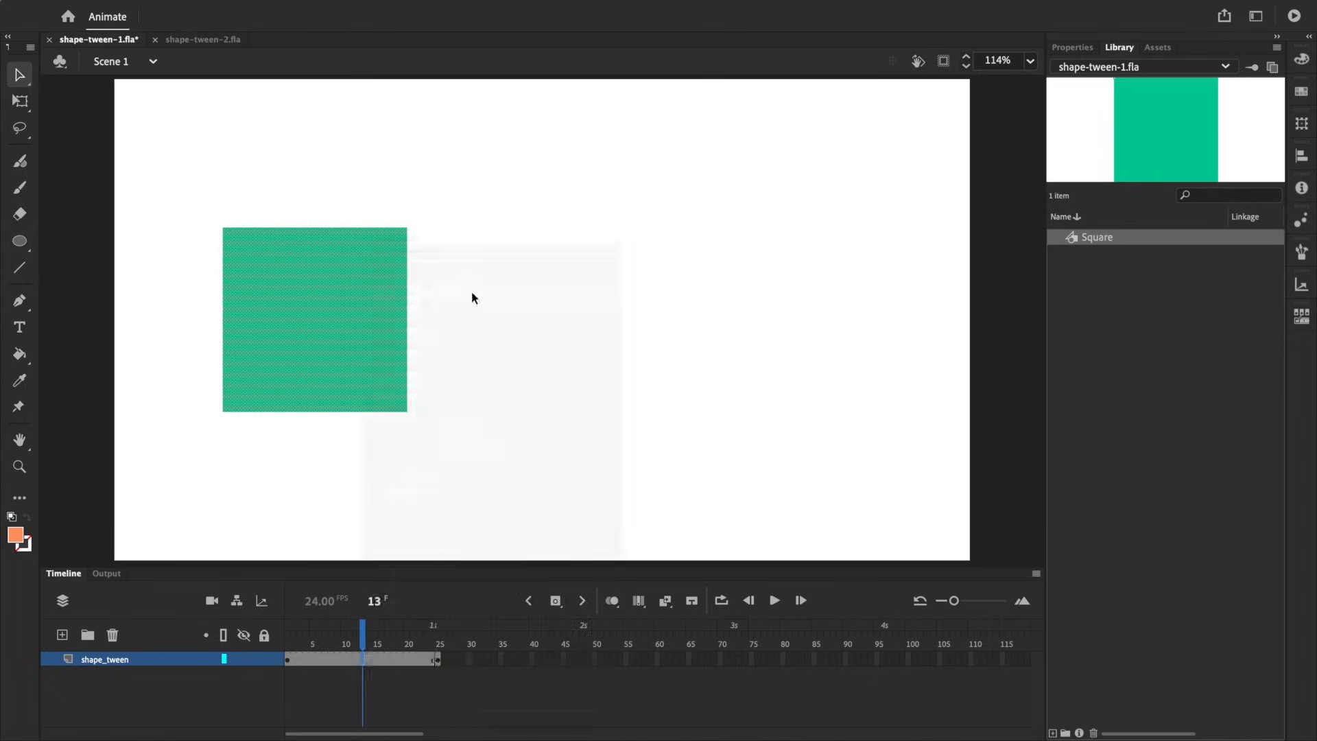
pyautogui.click(746, 600)
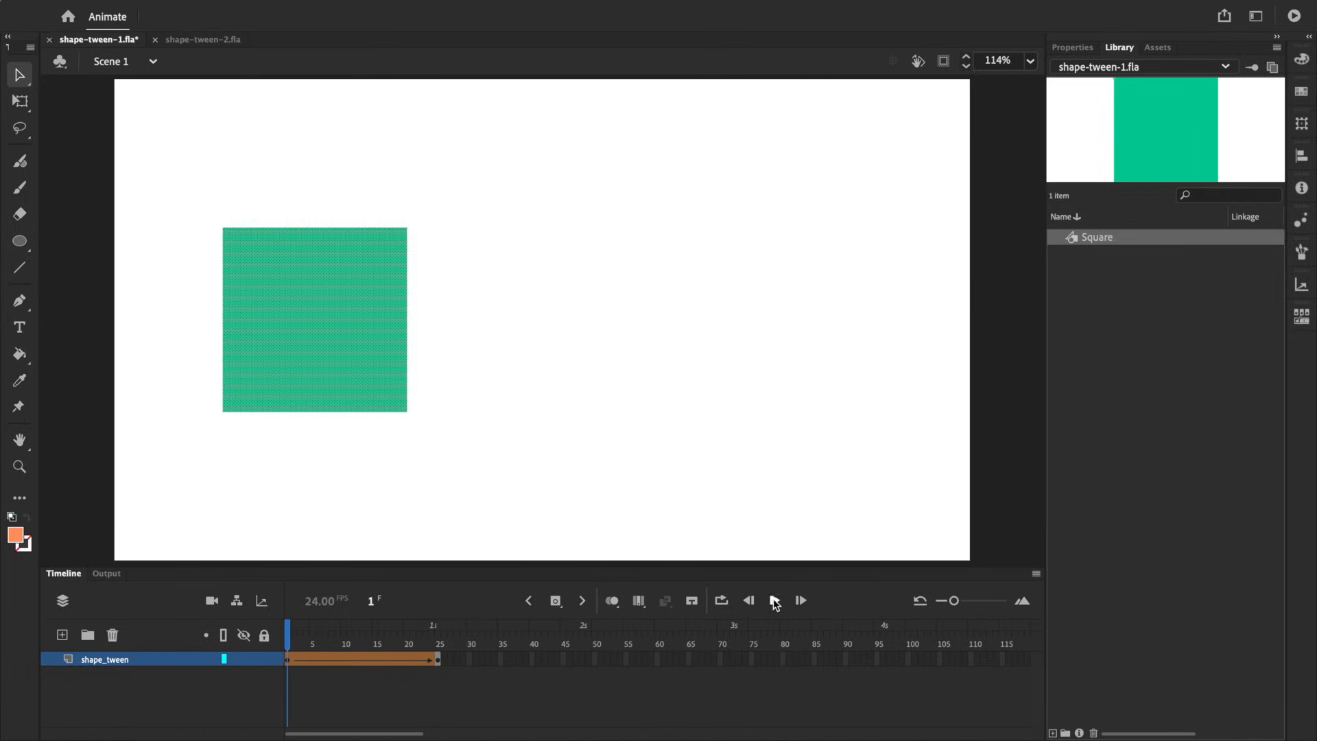
pyautogui.click(774, 600)
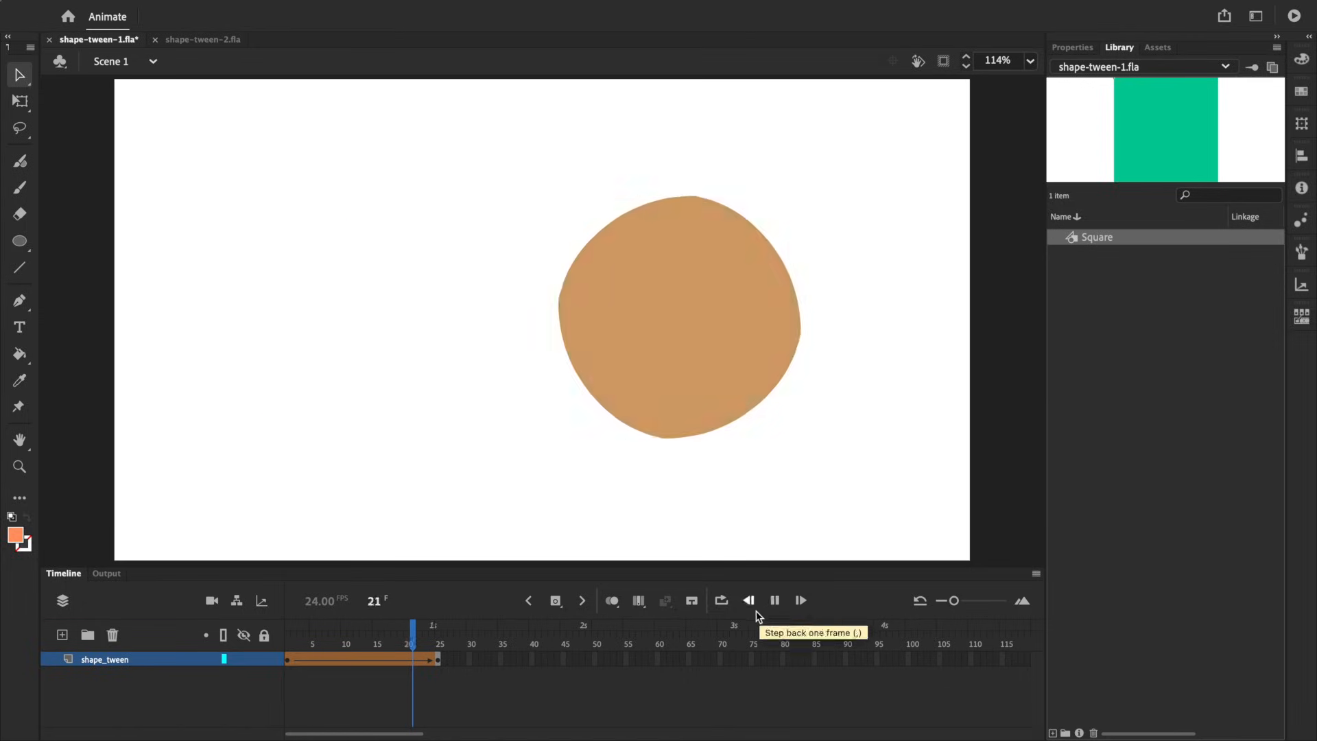
pyautogui.click(748, 600)
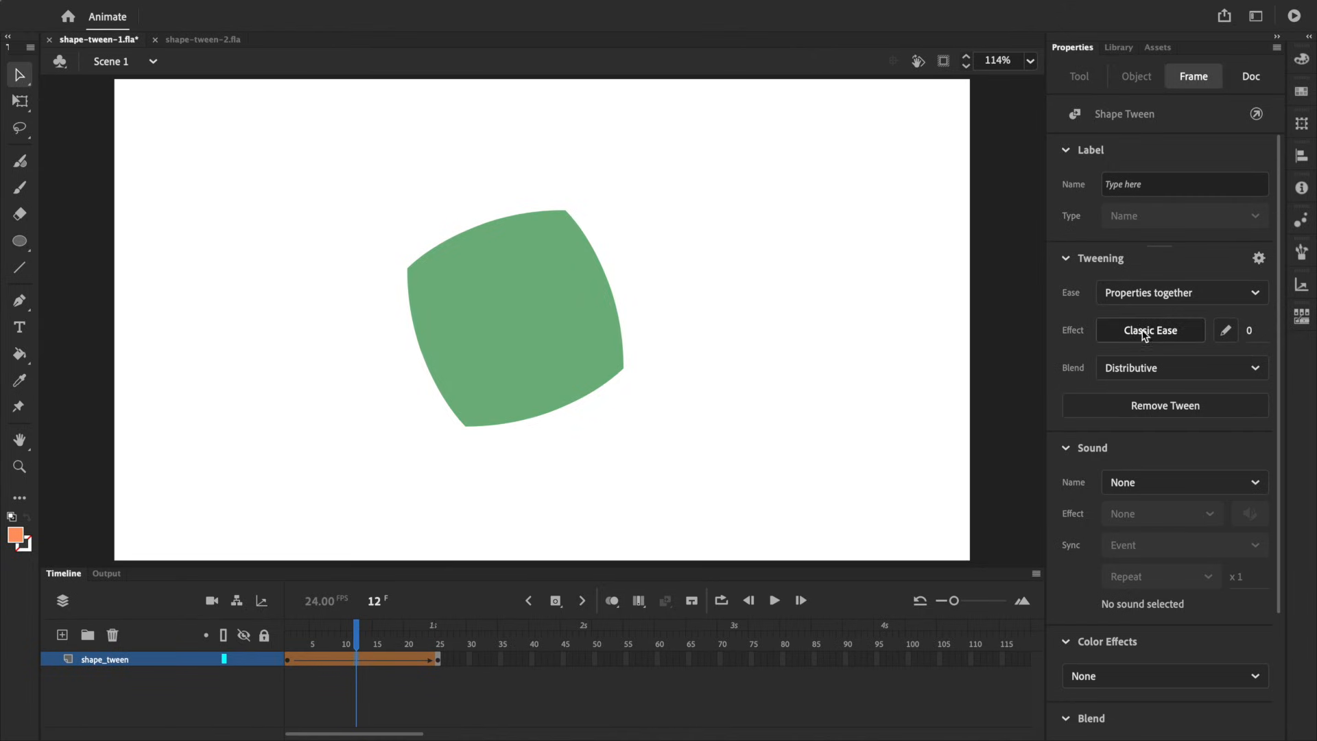
# - Apply a Classic Ease Out > Quad curve to the shape tween
pyautogui.click(1150, 329)
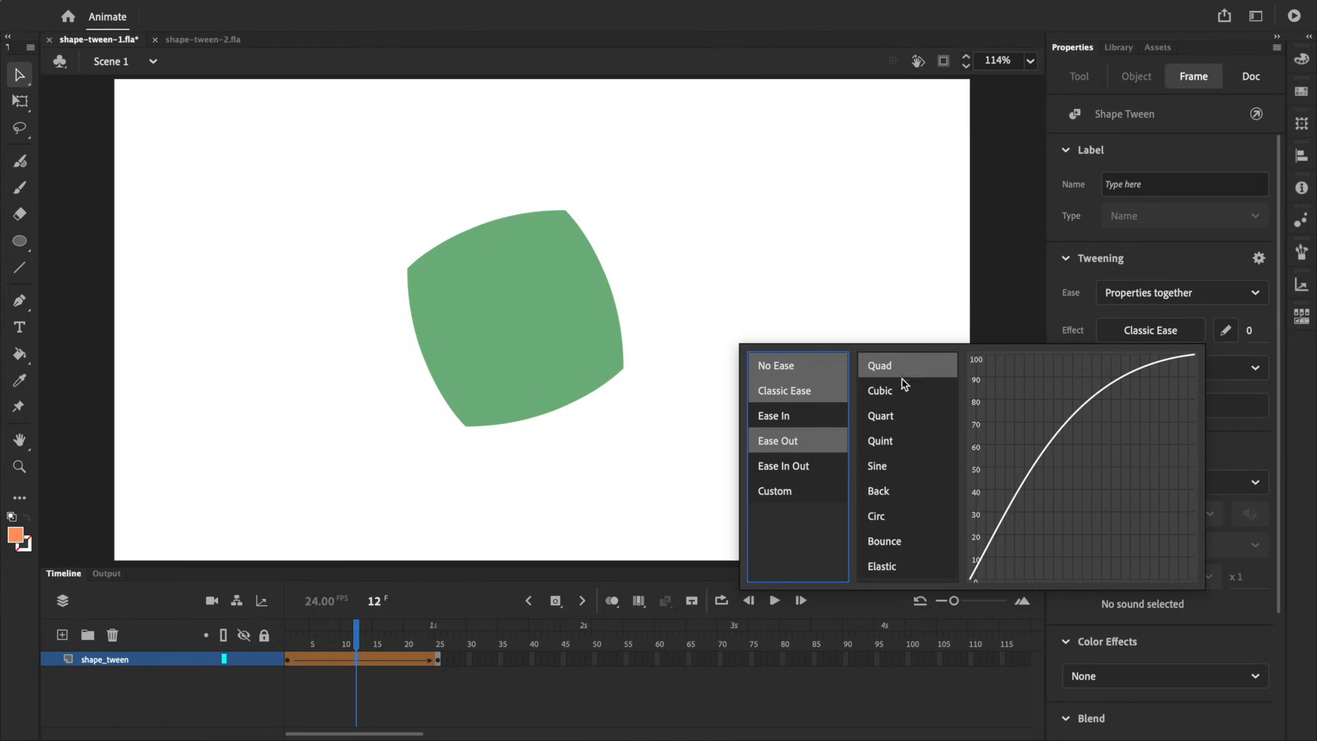
pyautogui.click(878, 365)
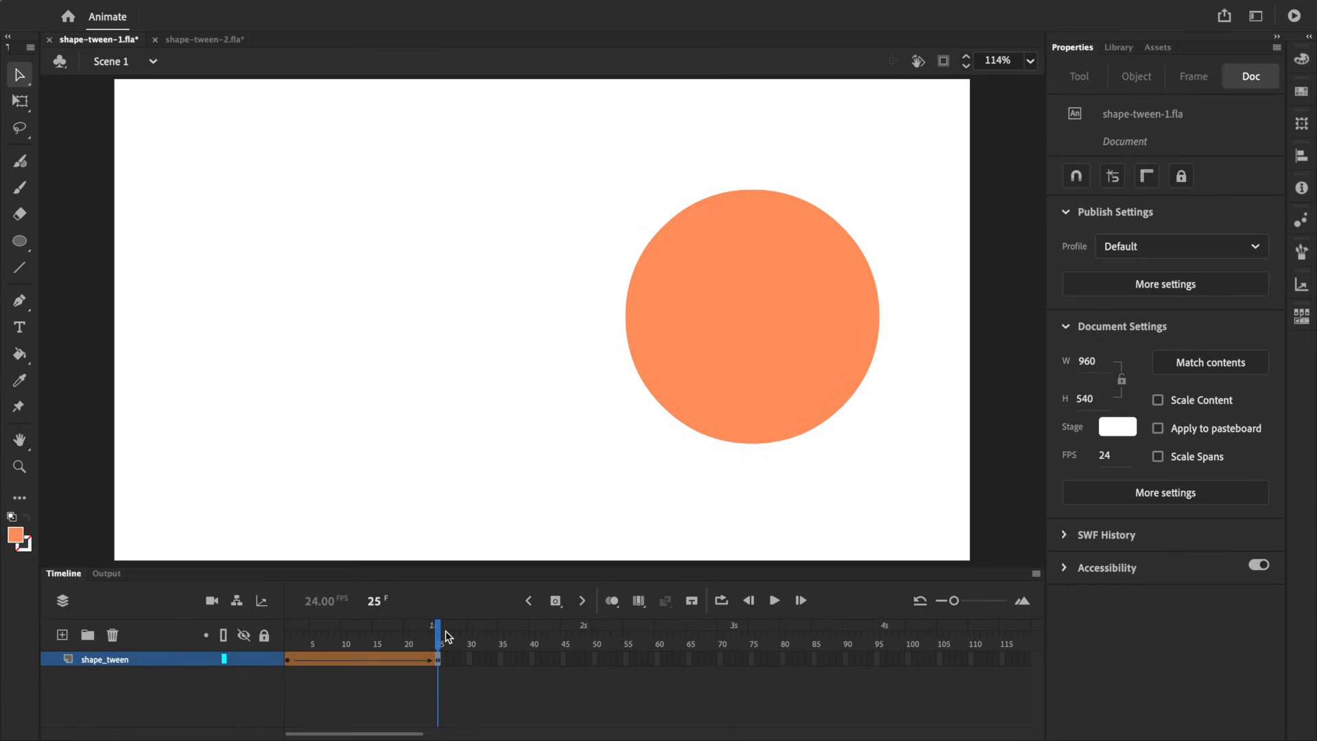
pyautogui.moveTo(202, 40)
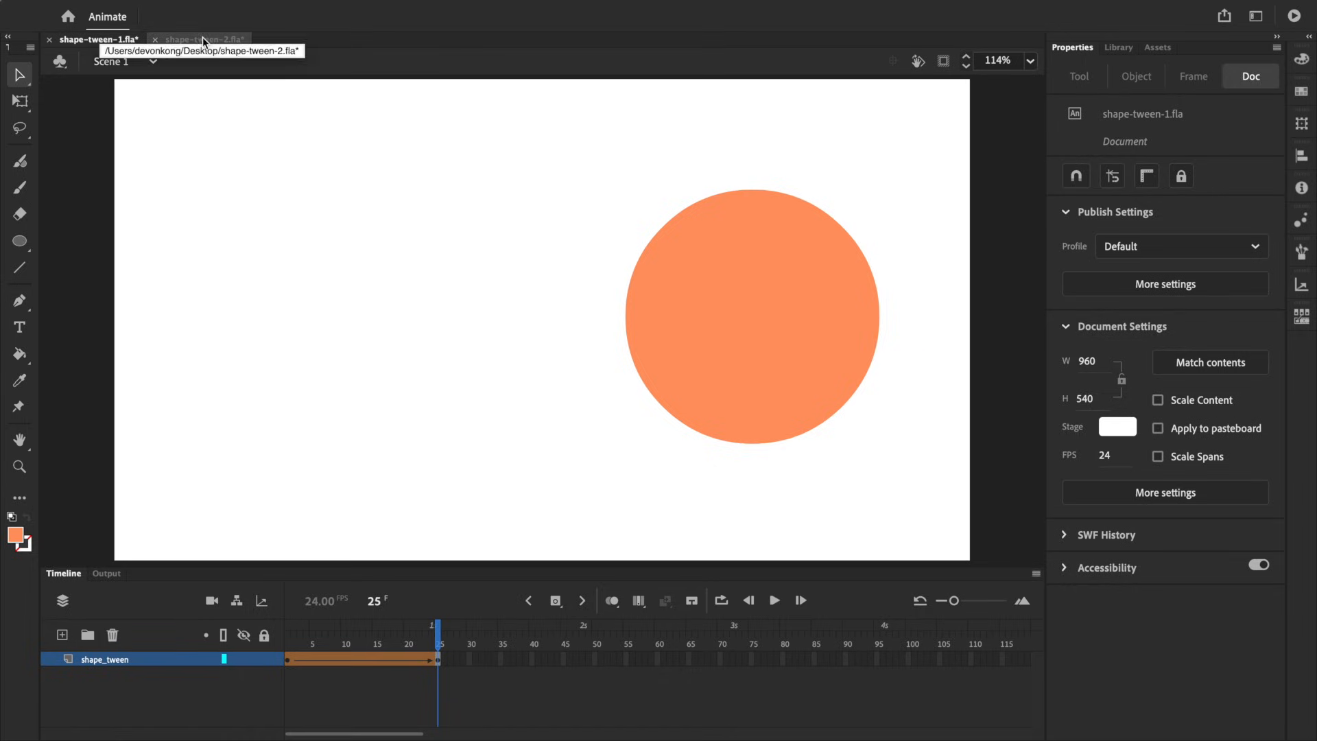
# - Create a shape tween on the cat-head span in shape-tween-2 and scrub to an in-between frame
pyautogui.click(202, 38)
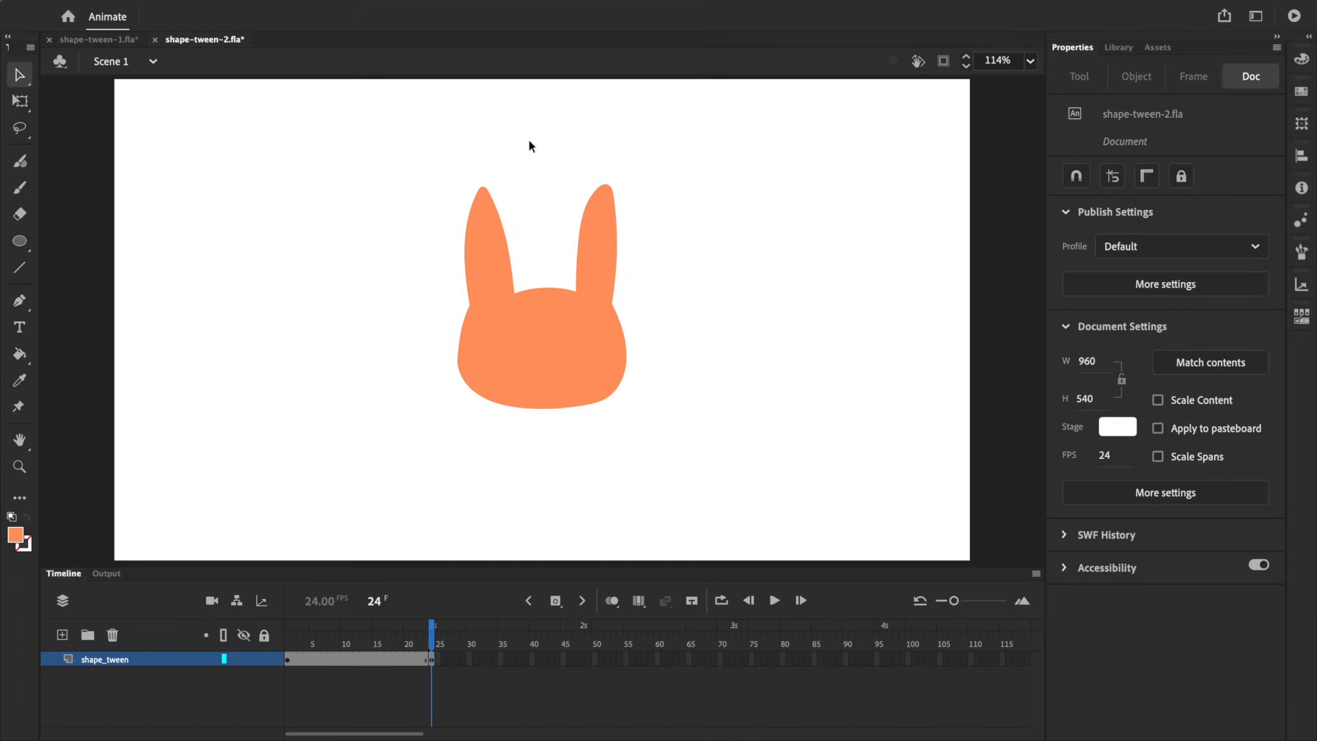
pyautogui.moveTo(500, 351)
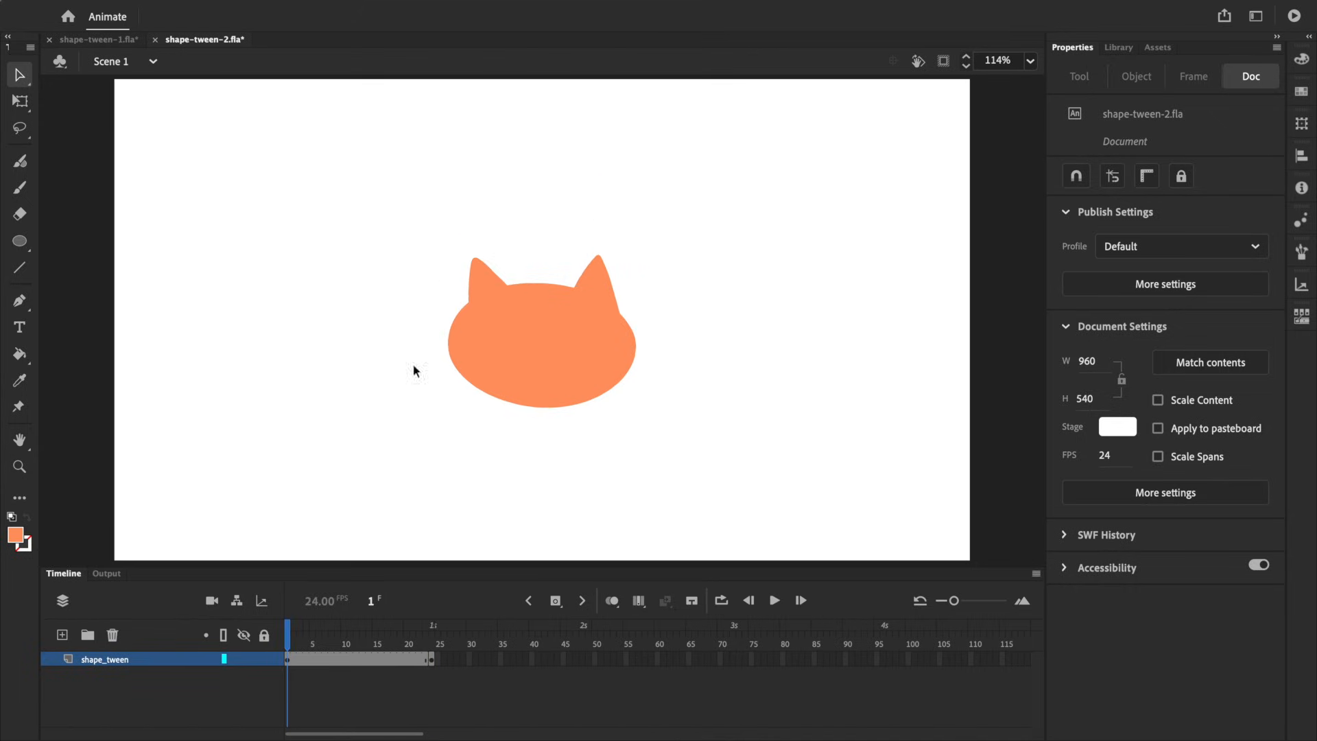
pyautogui.moveTo(287, 594)
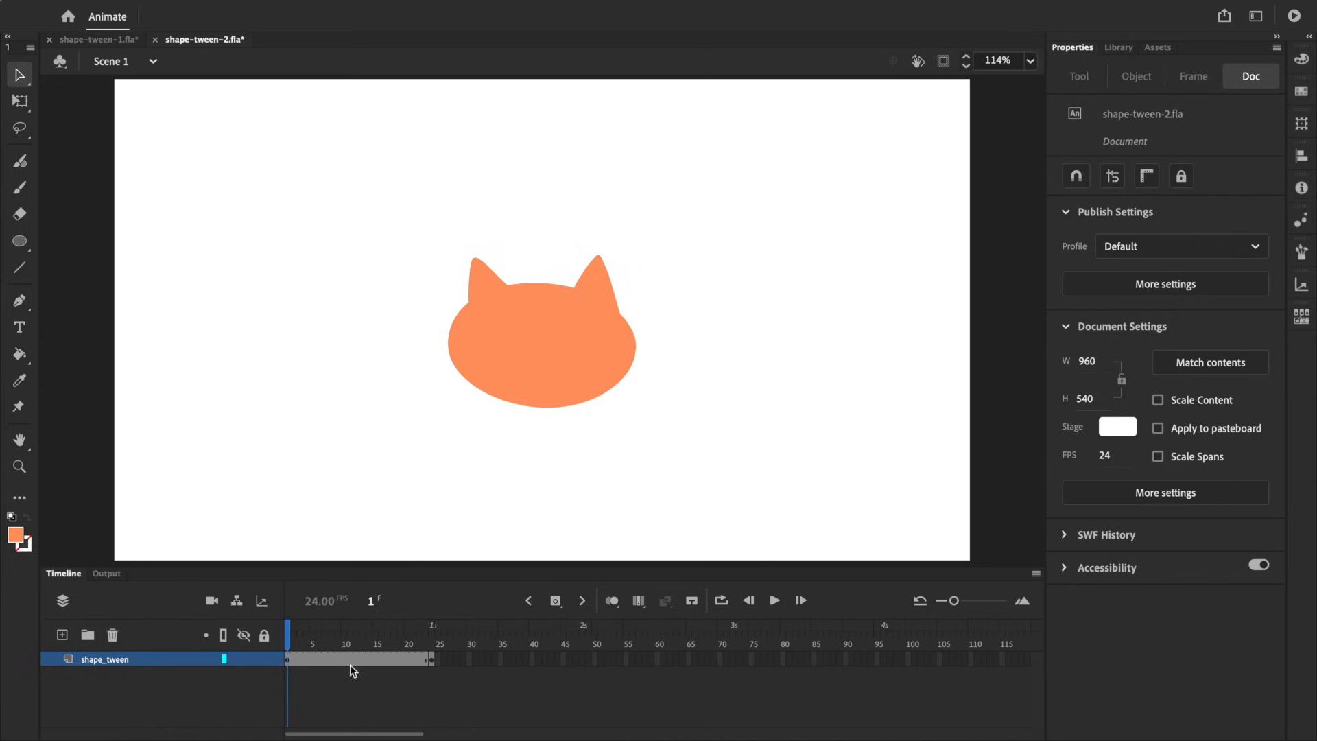
pyautogui.rightClick(353, 660)
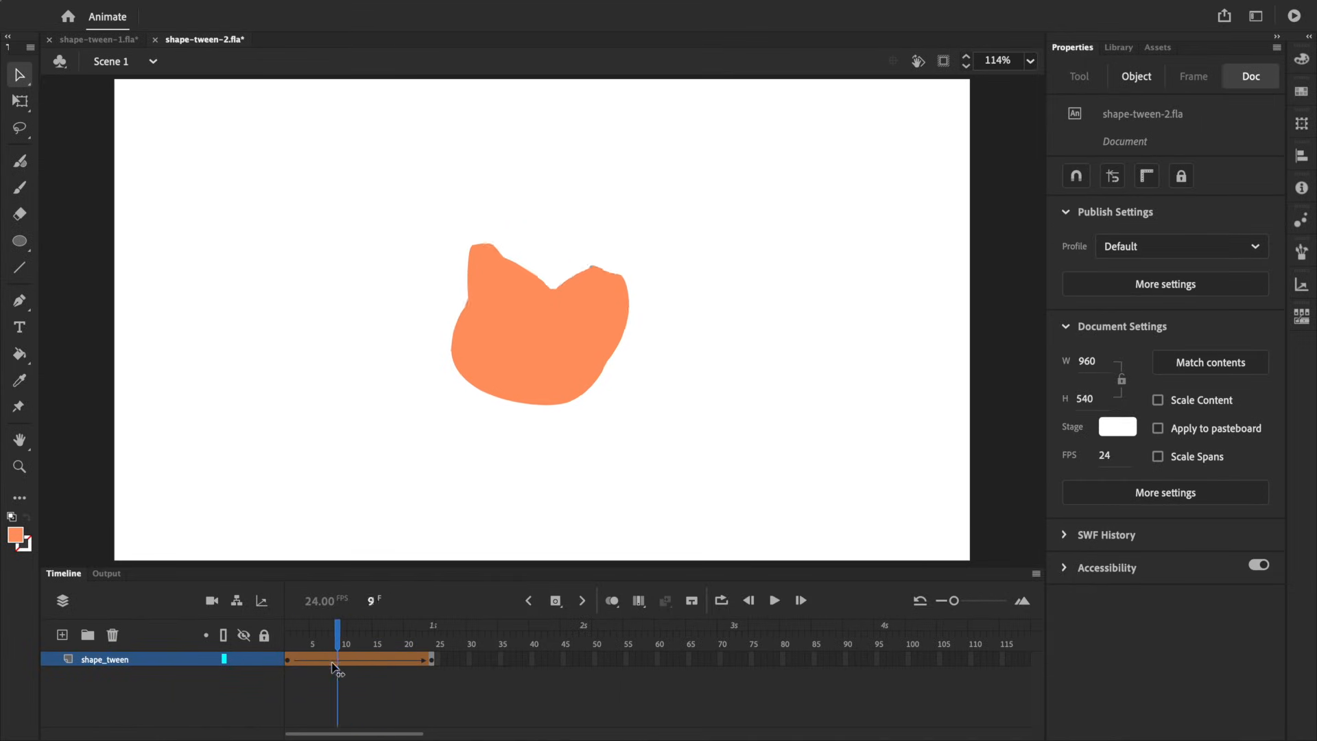
pyautogui.click(286, 631)
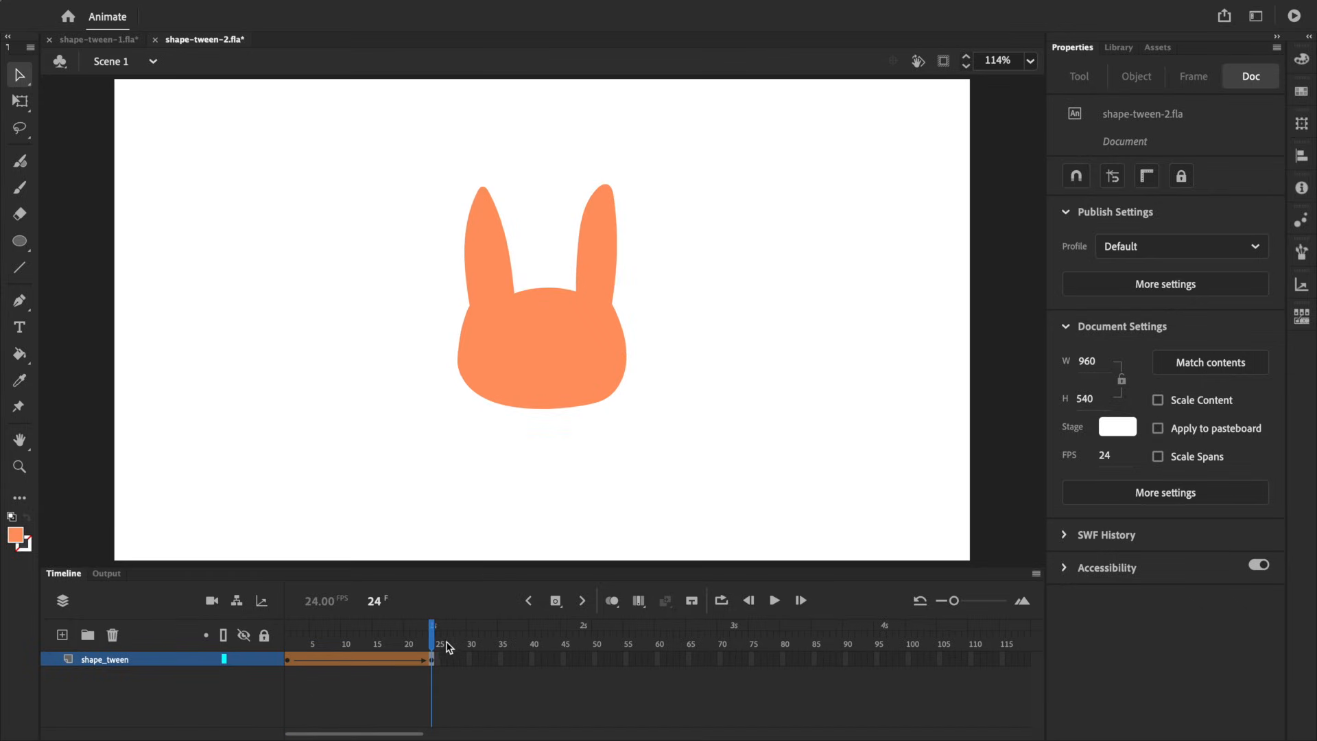
pyautogui.moveTo(491, 642)
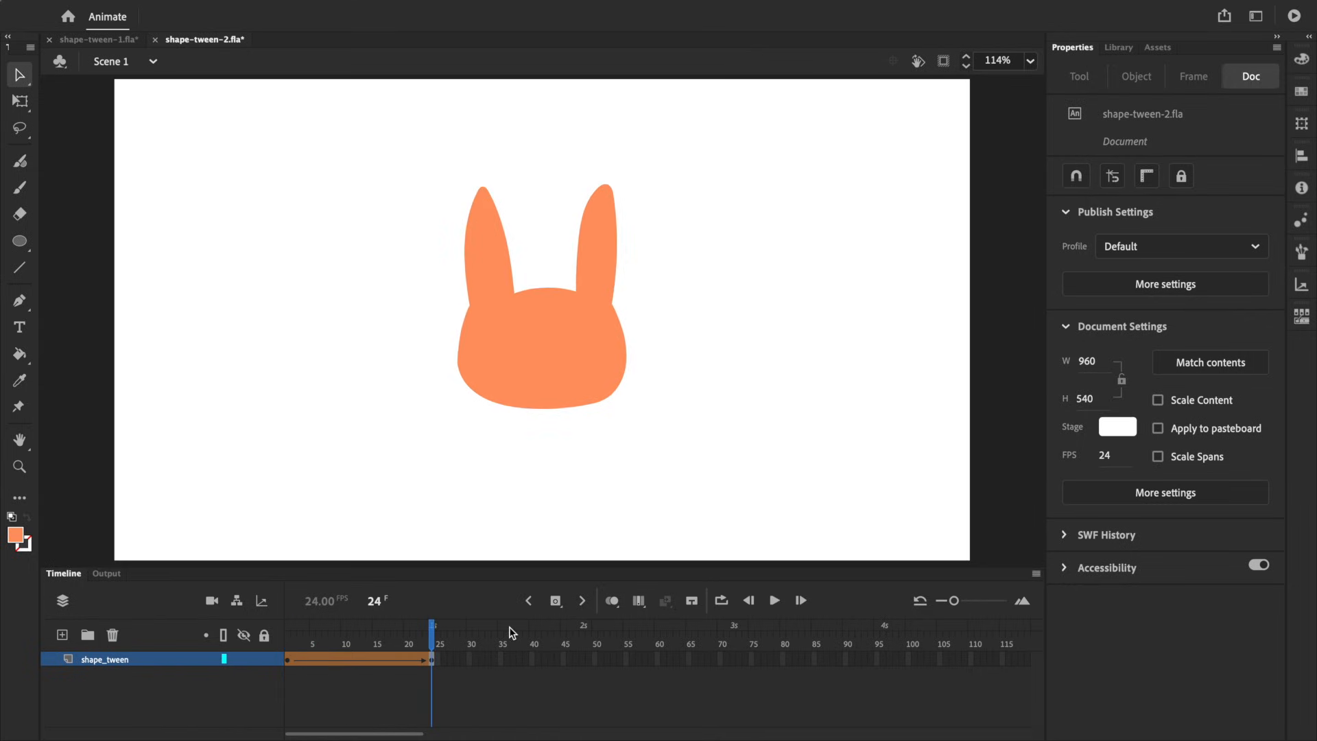
pyautogui.moveTo(321, 651)
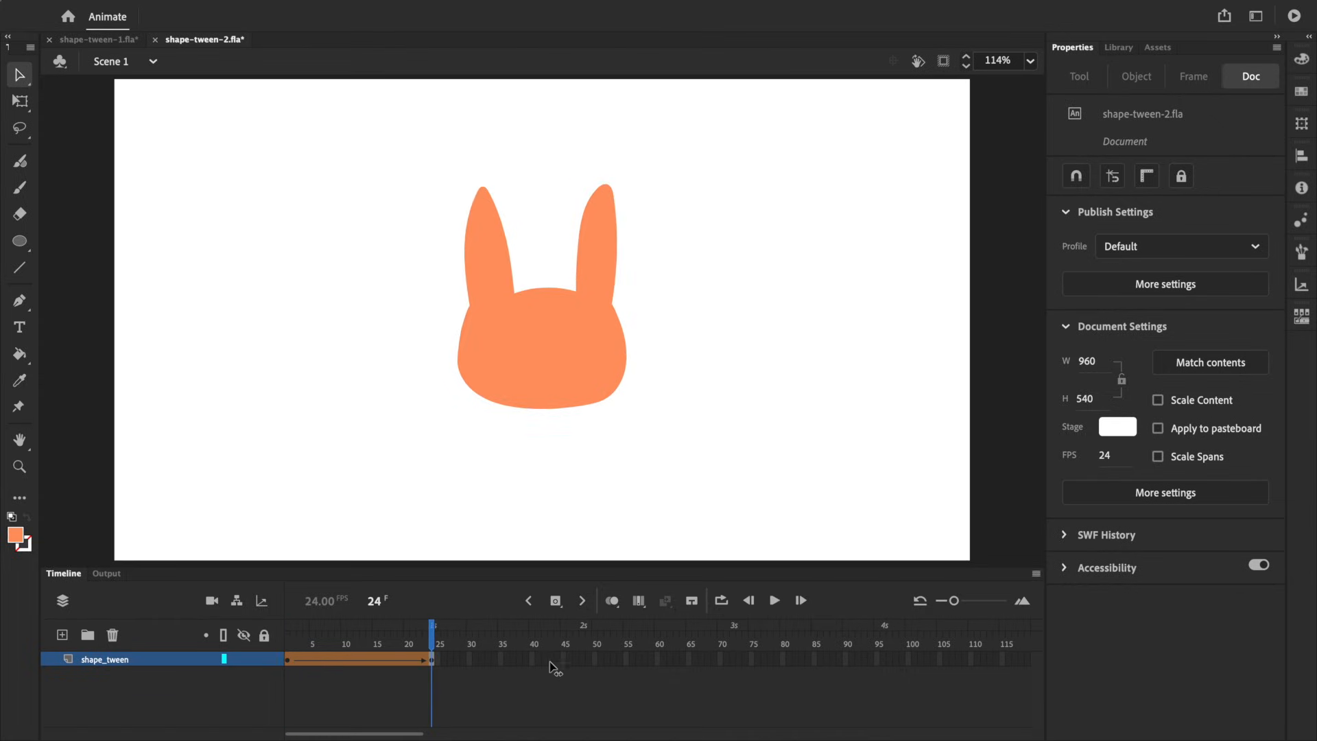
pyautogui.moveTo(564, 671)
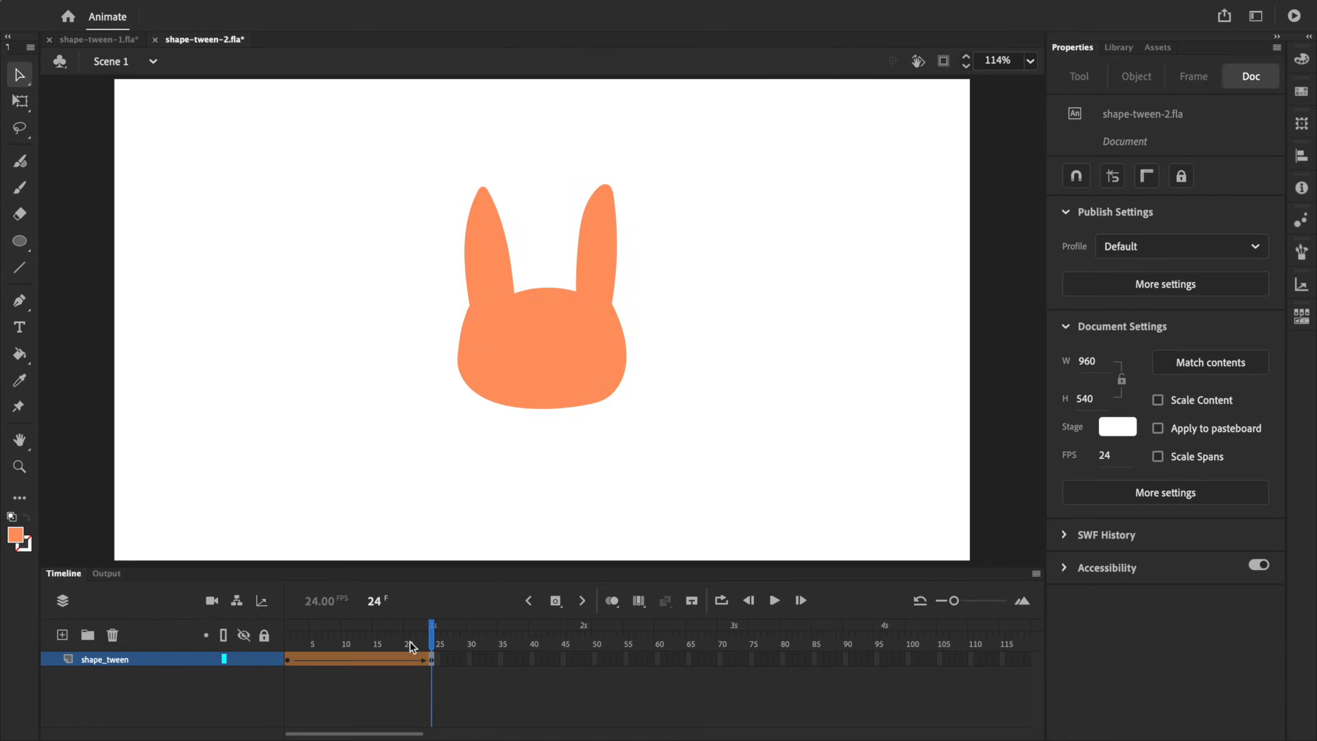
# - Return to frame 1 and confirm Show Shape Hints is enabled in the View menu
pyautogui.click(288, 626)
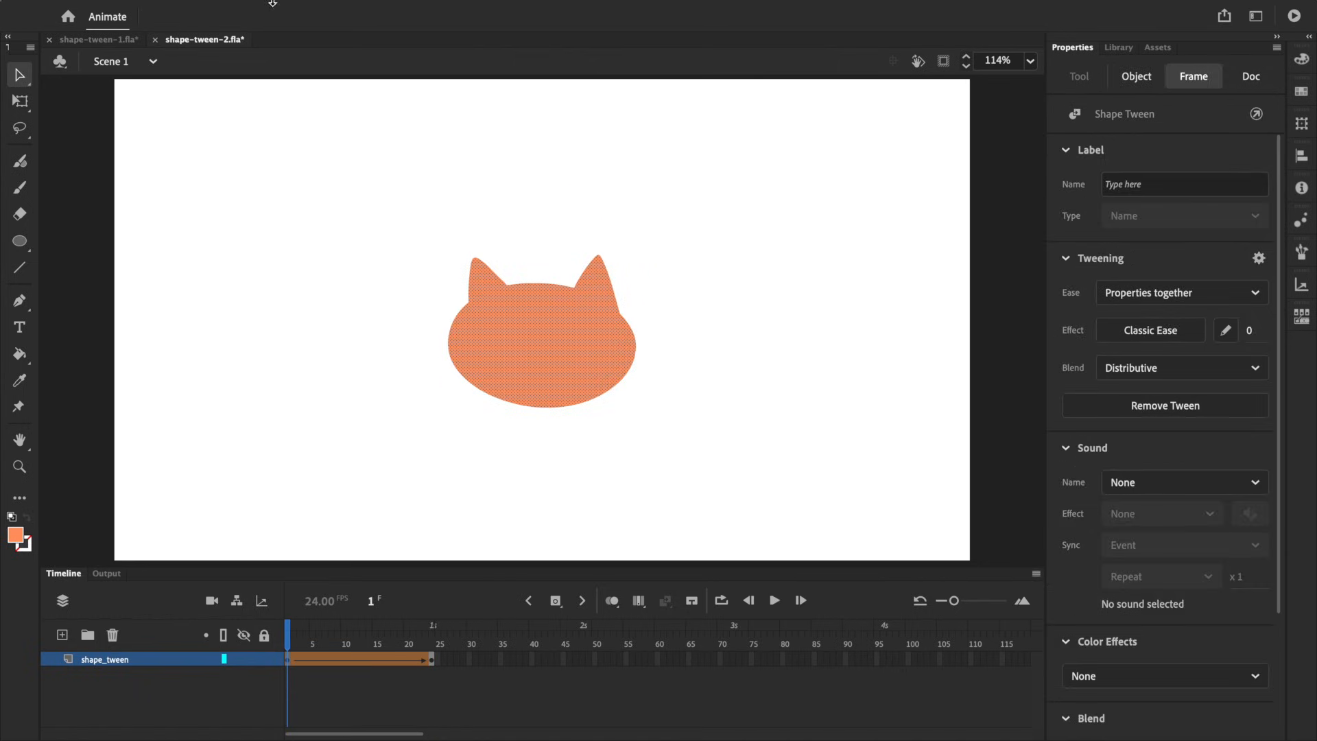
pyautogui.click(268, 9)
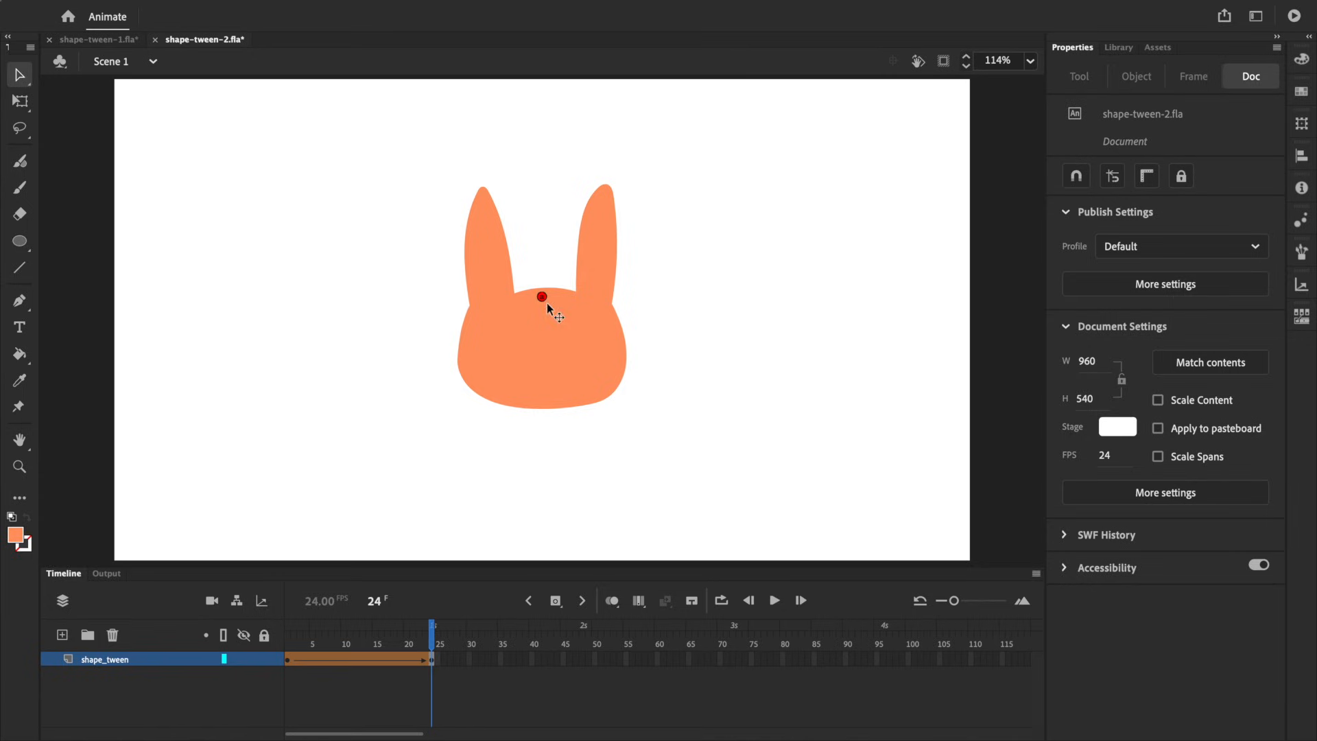
pyautogui.click(179, 9)
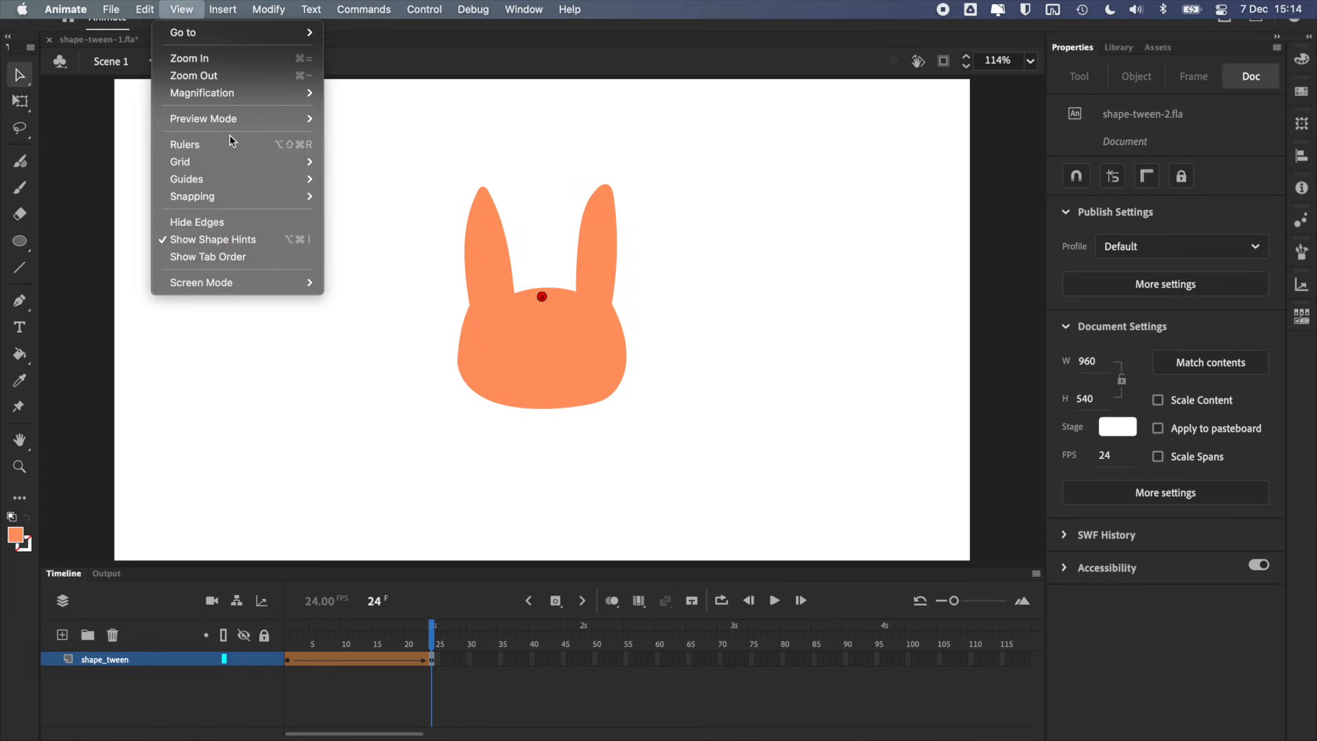
pyautogui.moveTo(248, 245)
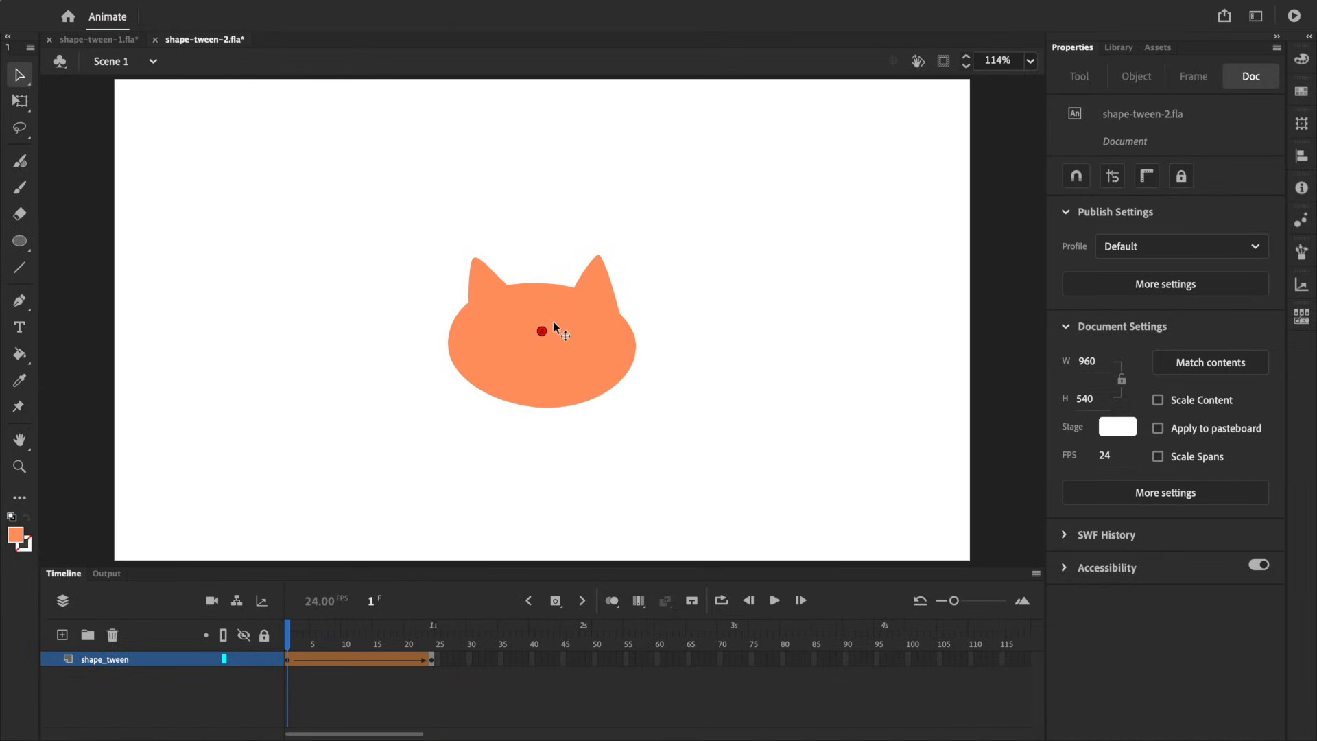
# - Enable Snap to Objects and pin hint 'a' to the left ear tip on frames 1 and 24
pyautogui.click(1076, 176)
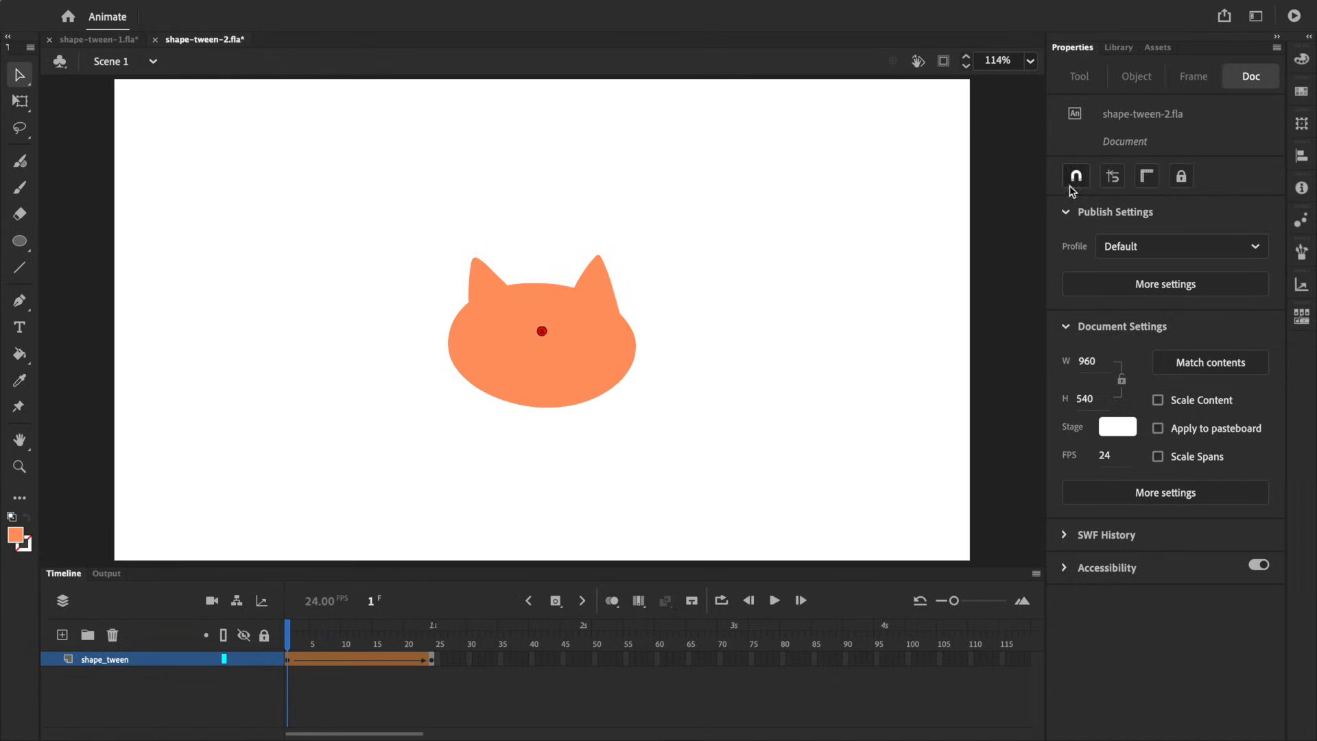
pyautogui.moveTo(1076, 175)
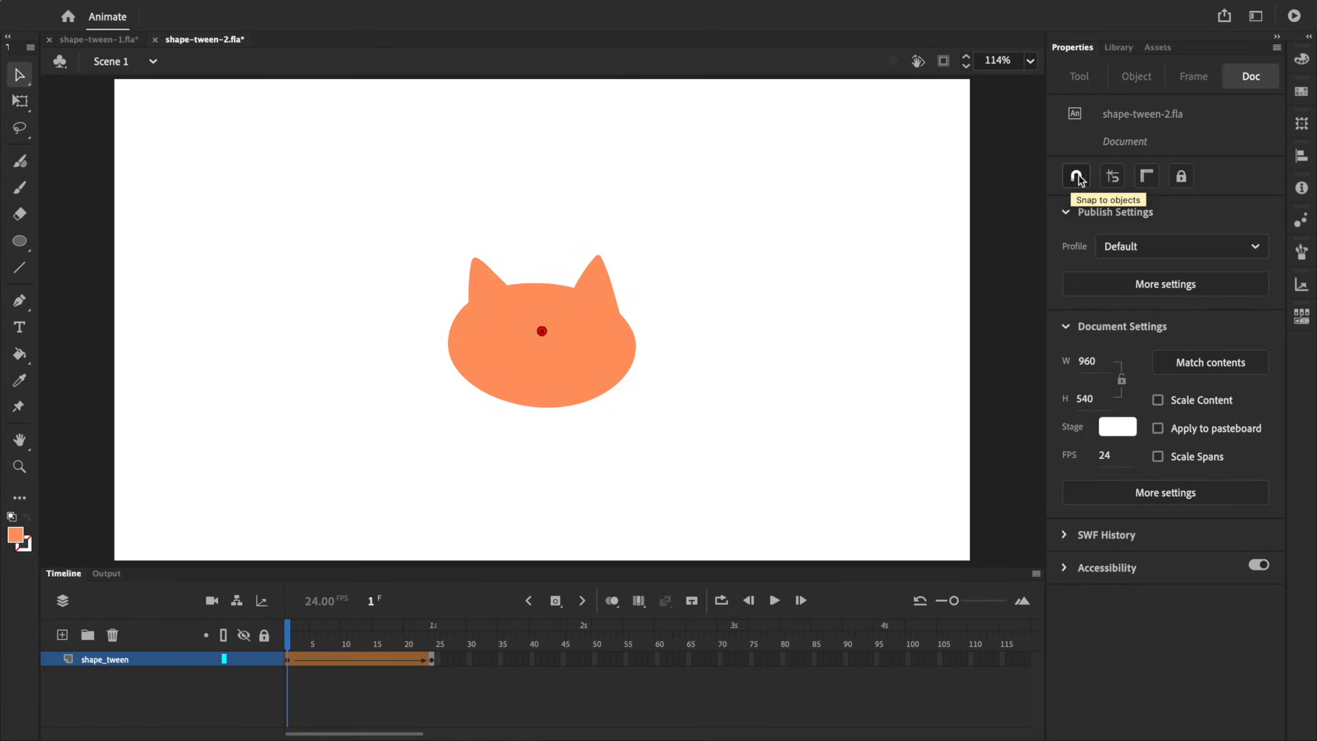
pyautogui.click(181, 10)
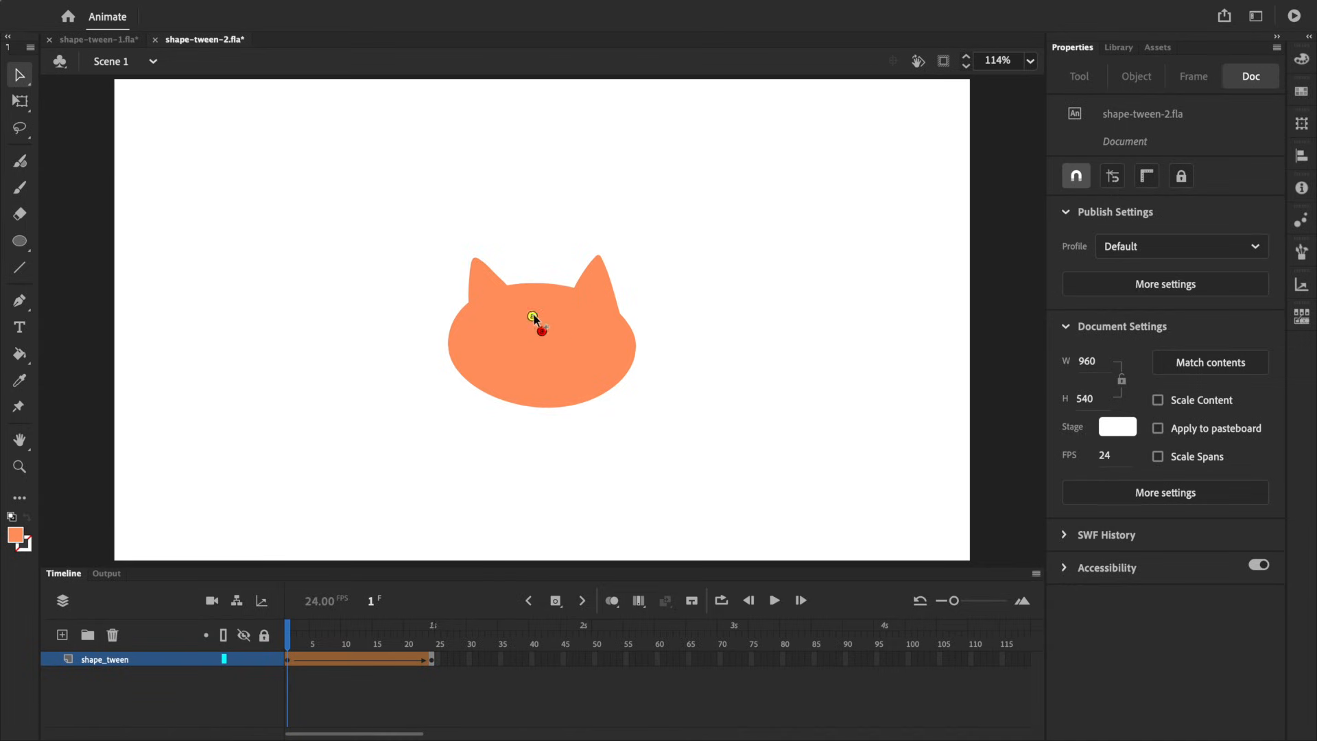
pyautogui.click(433, 627)
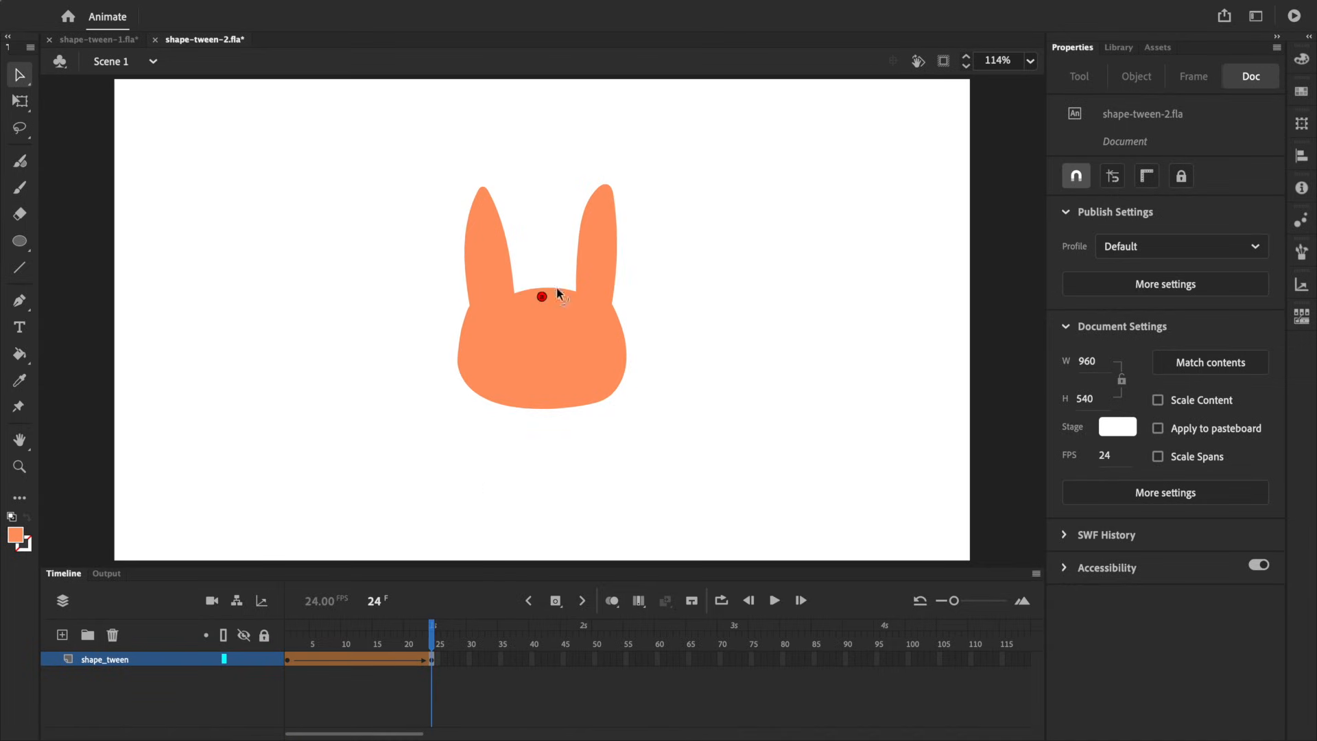
pyautogui.moveTo(542, 296); pyautogui.dragTo(482, 187)
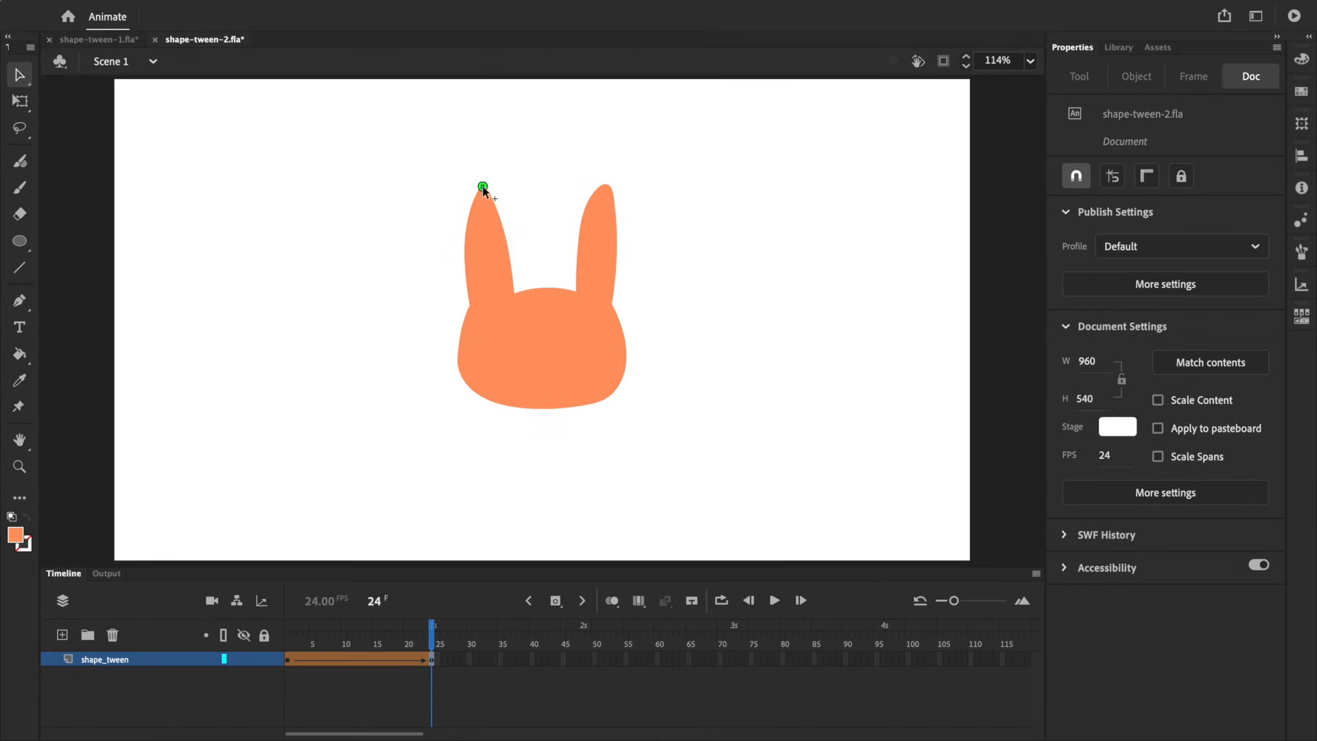
pyautogui.click(774, 601)
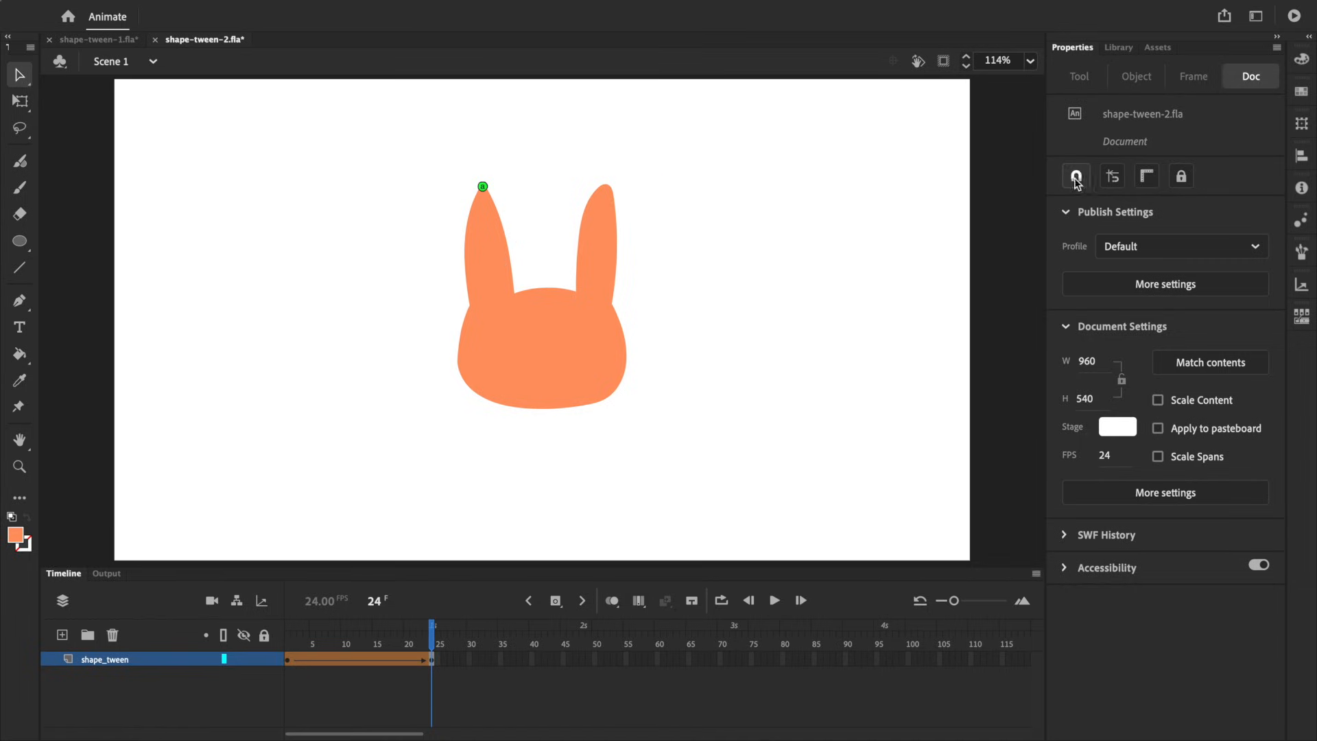
pyautogui.moveTo(1076, 176)
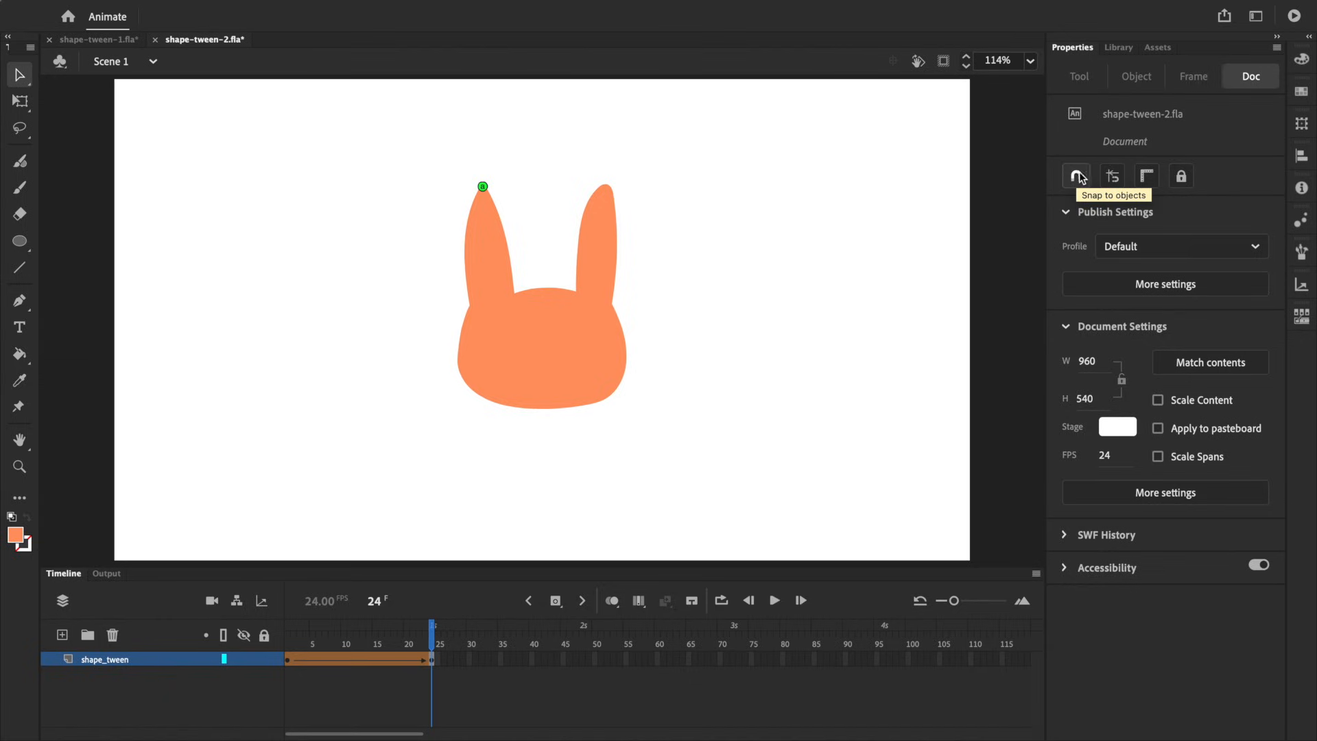
pyautogui.moveTo(717, 111)
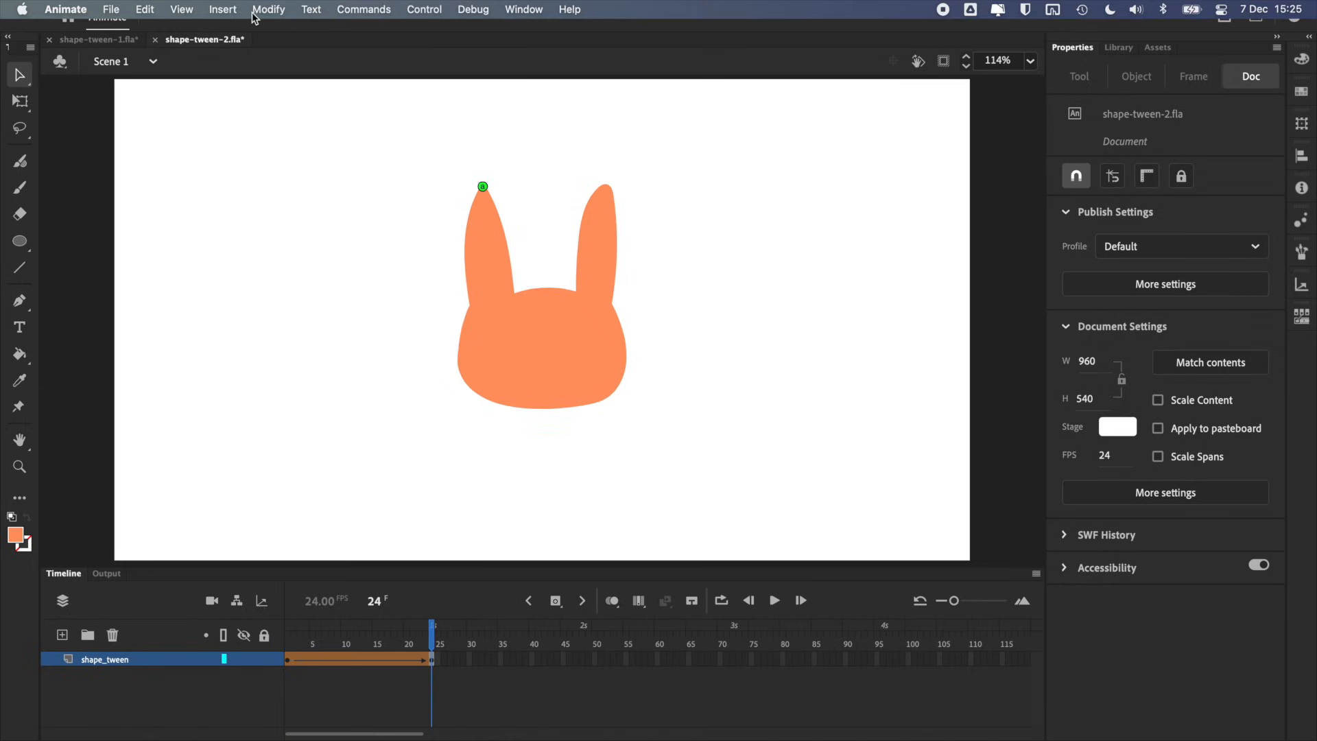
# - Add a second shape hint to the cat head via Modify > Shape > Add Shape Hint
pyautogui.click(267, 10)
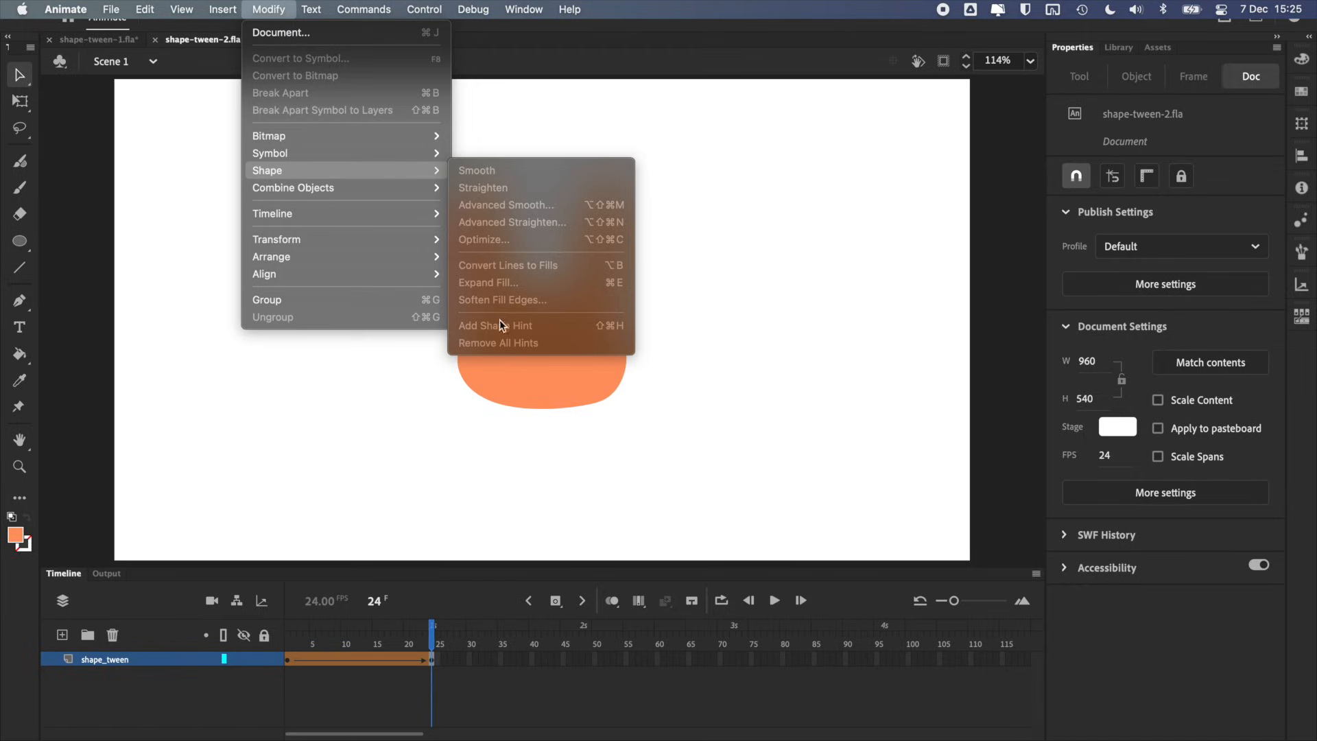
pyautogui.click(496, 327)
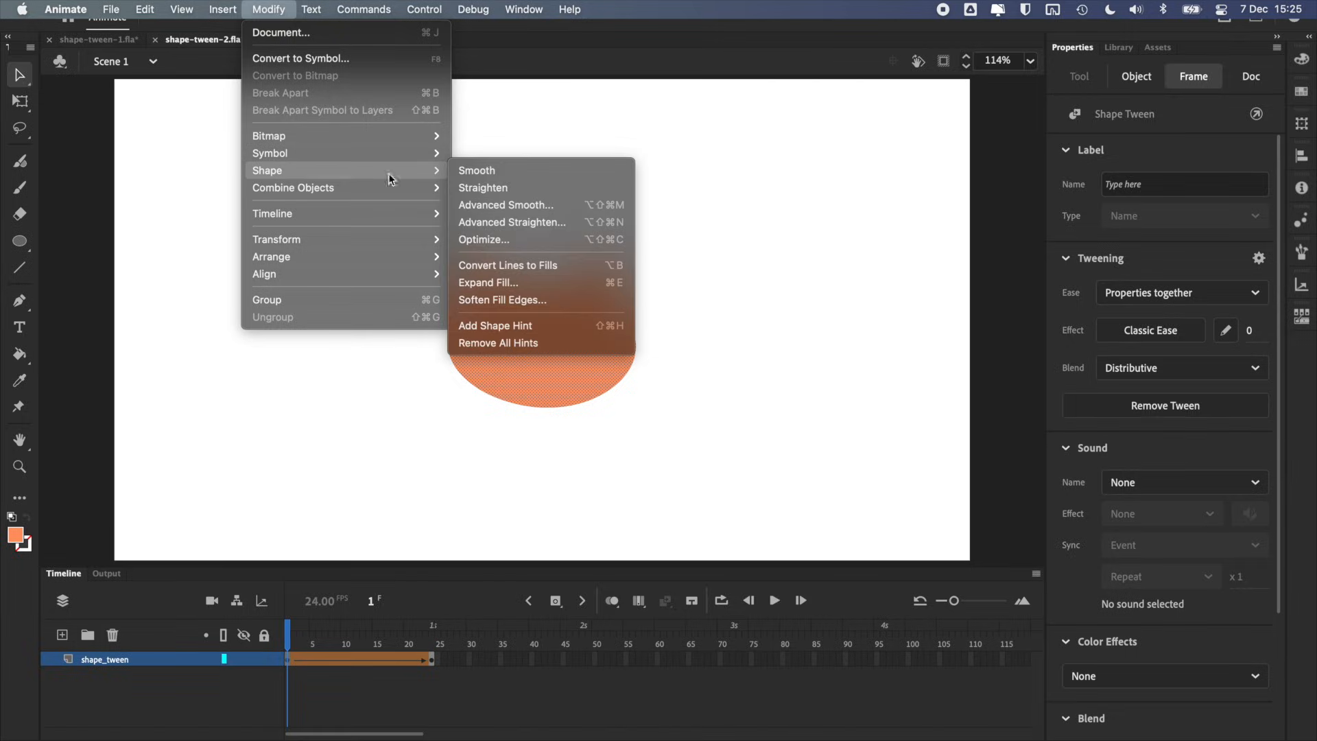
pyautogui.click(496, 326)
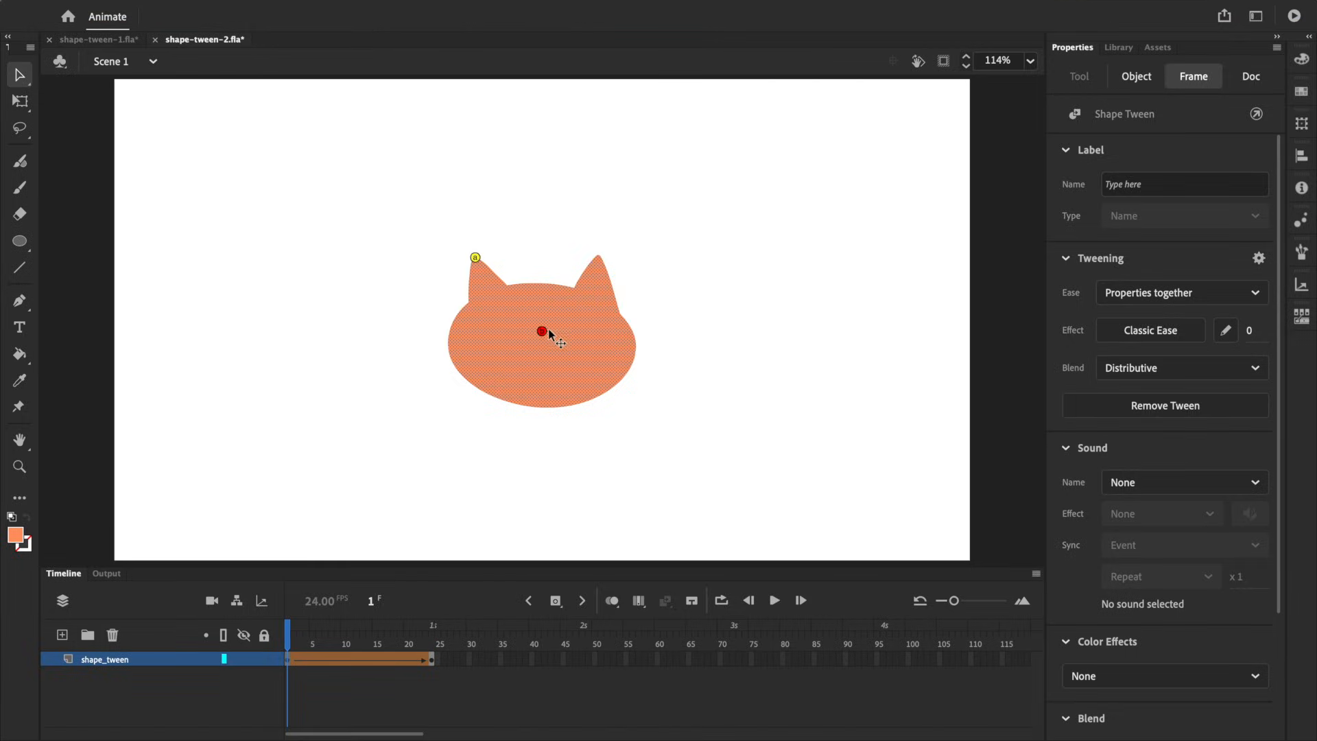
pyautogui.moveTo(546, 338)
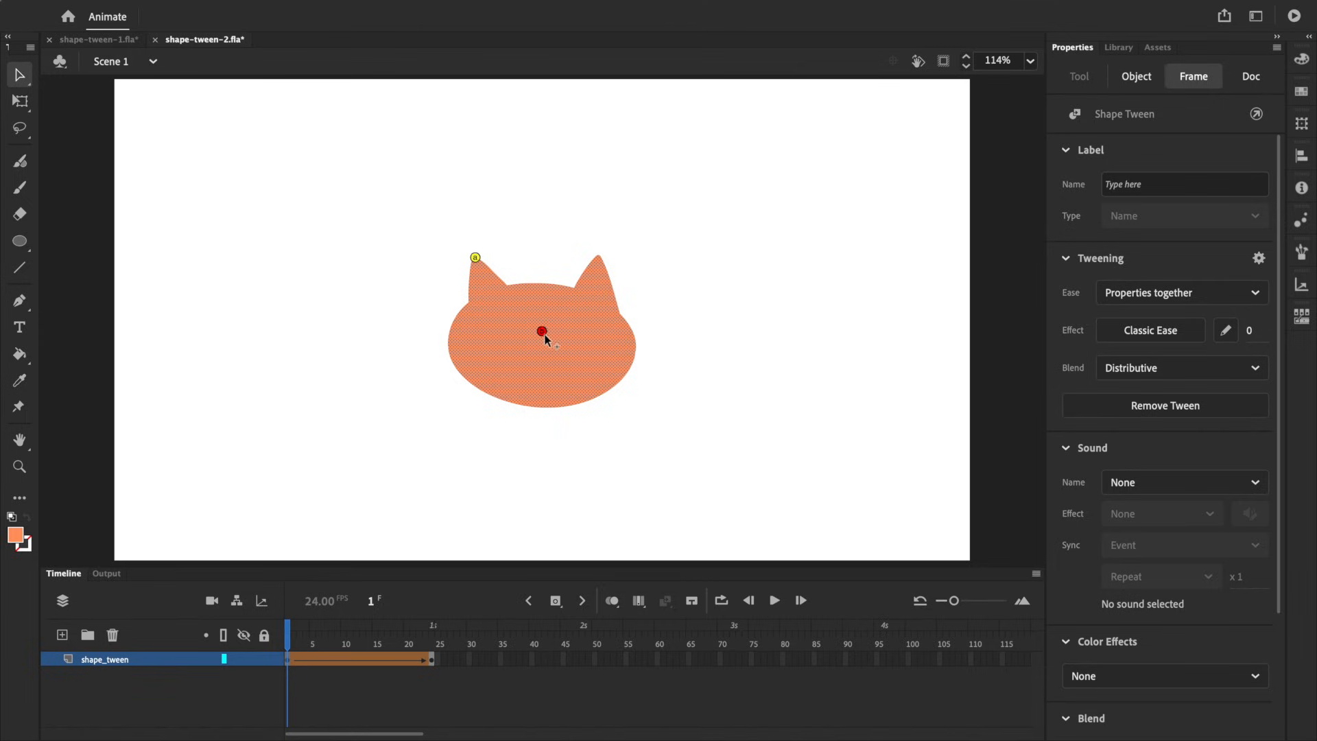
pyautogui.moveTo(542, 337)
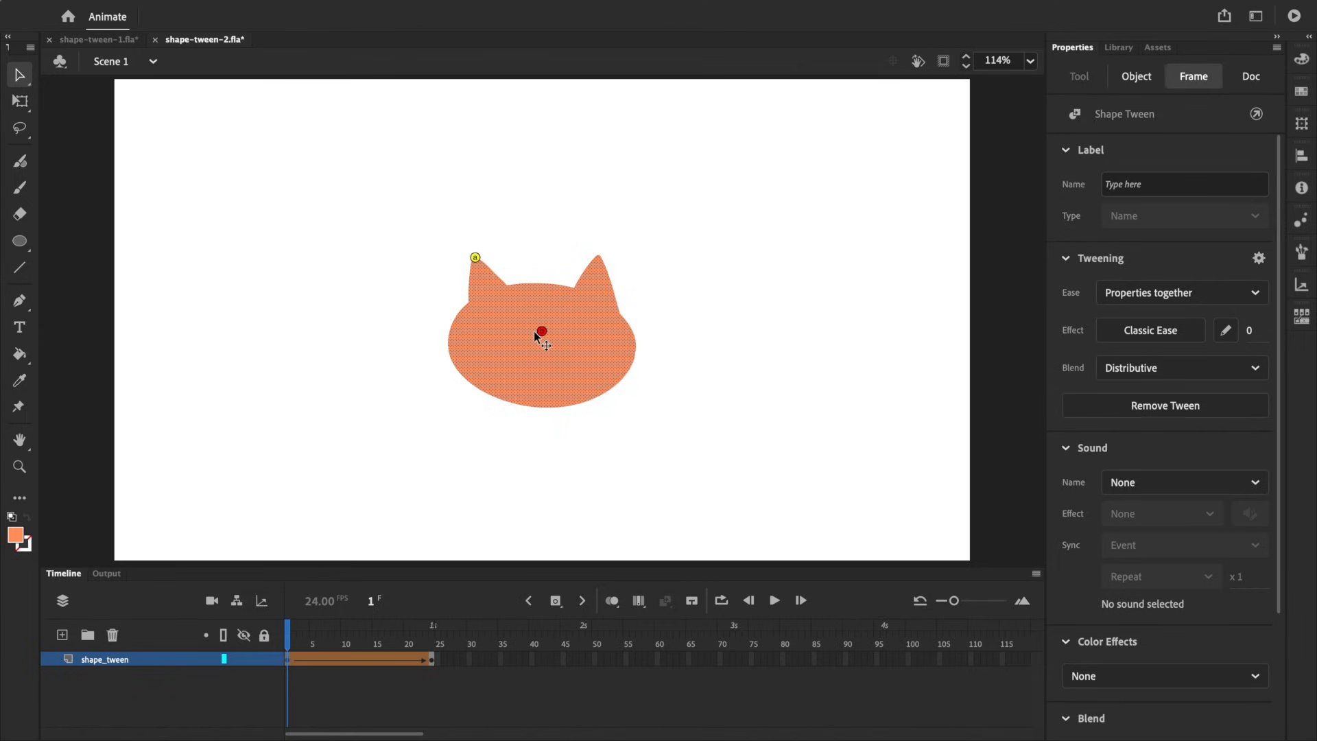
pyautogui.moveTo(377, 646)
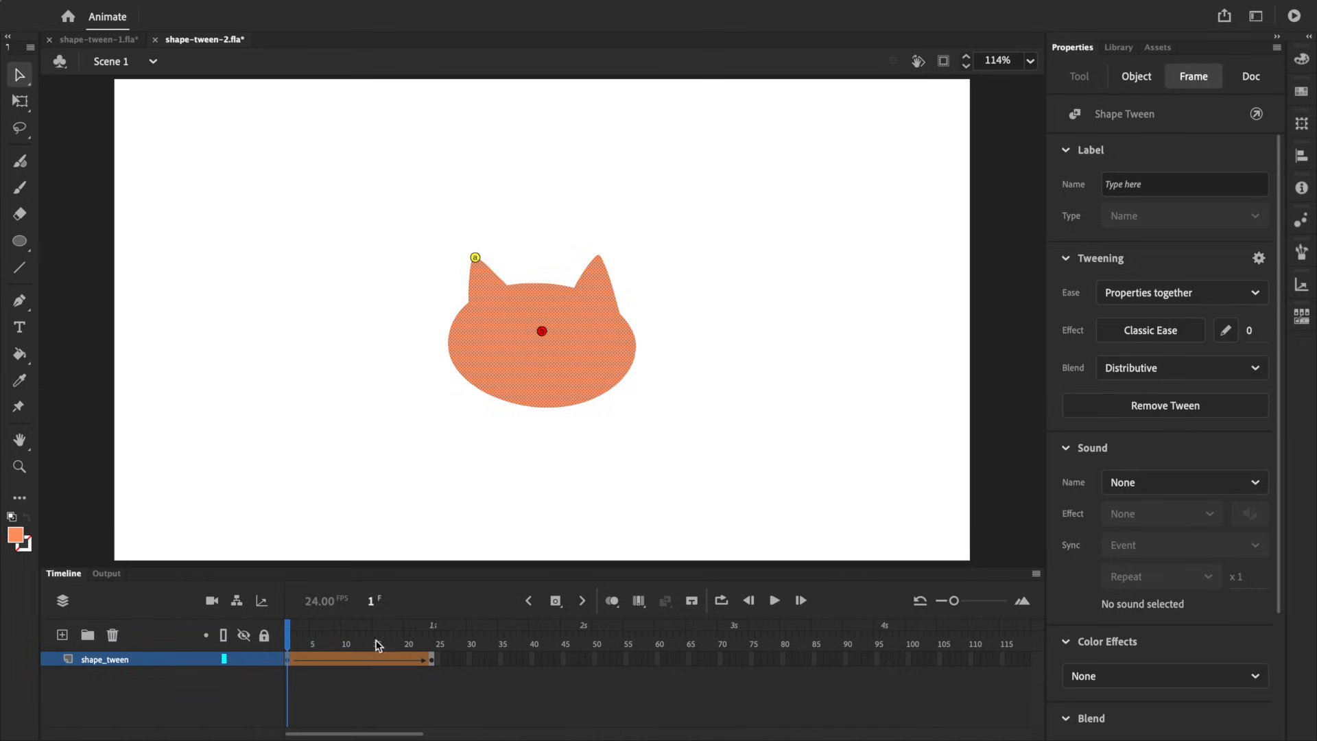
# - Pin the new hints to Pikachu's ear tips on frame 24 and play back the cat-to-Pikachu morph
pyautogui.click(1252, 77)
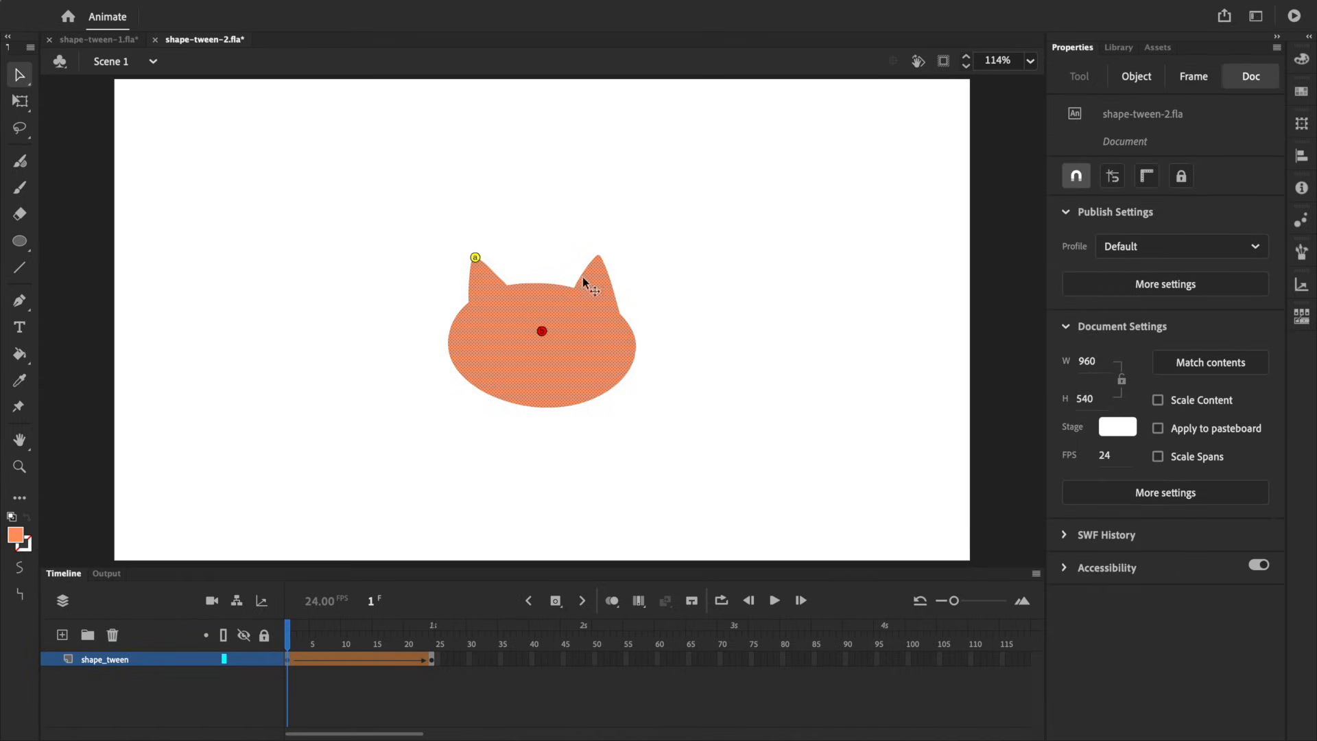
pyautogui.click(600, 256)
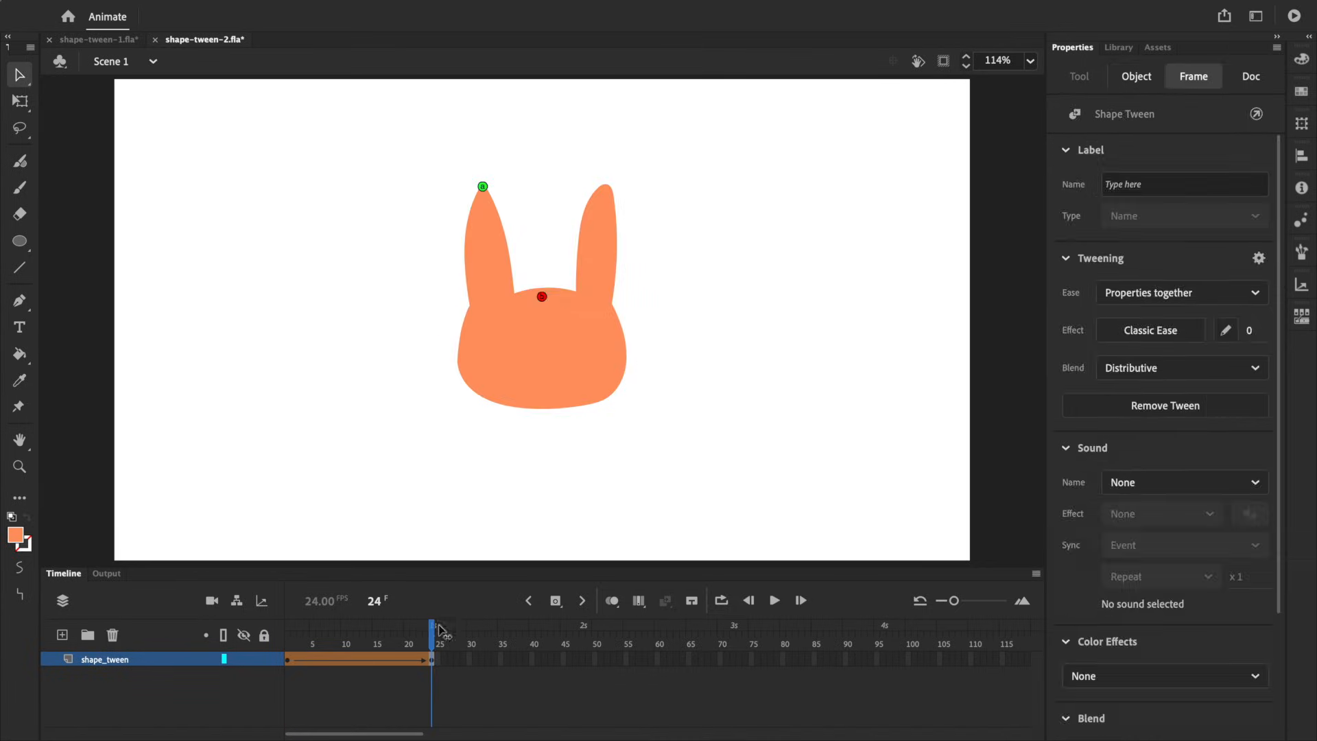
pyautogui.click(1250, 77)
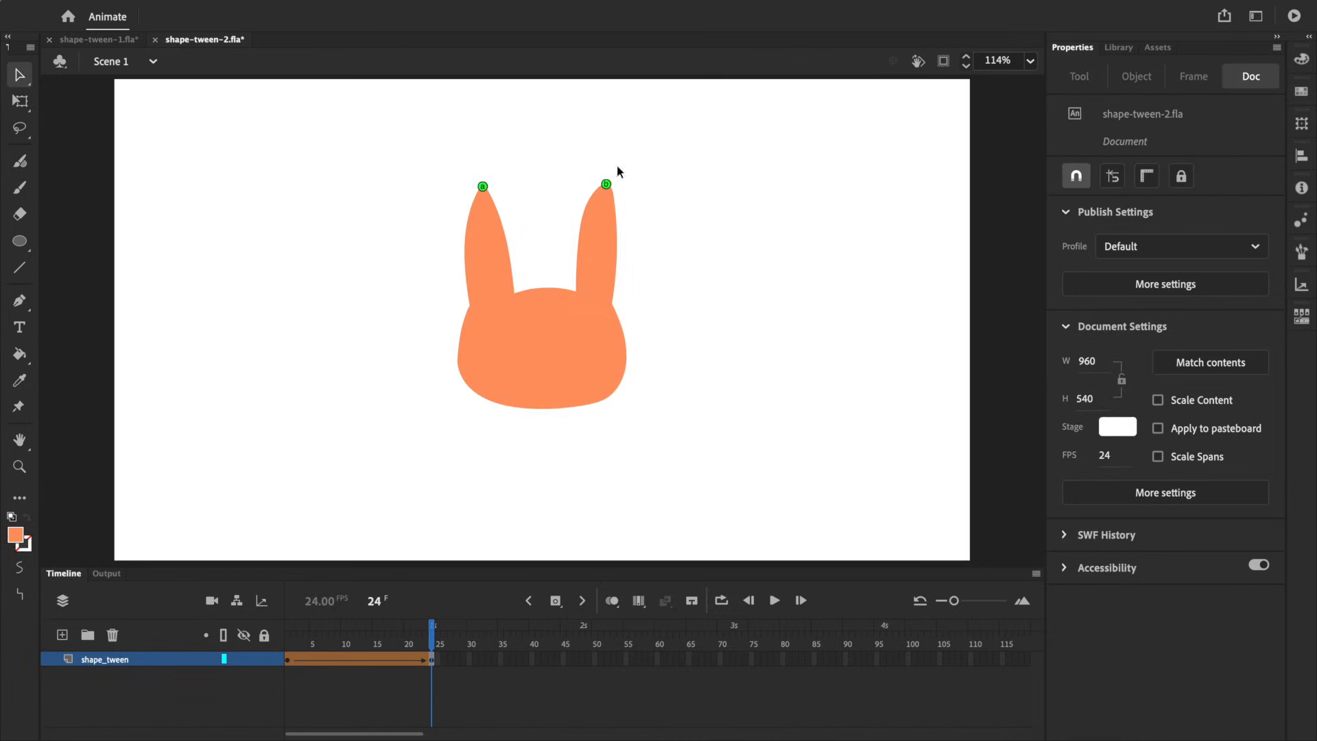
pyautogui.click(773, 600)
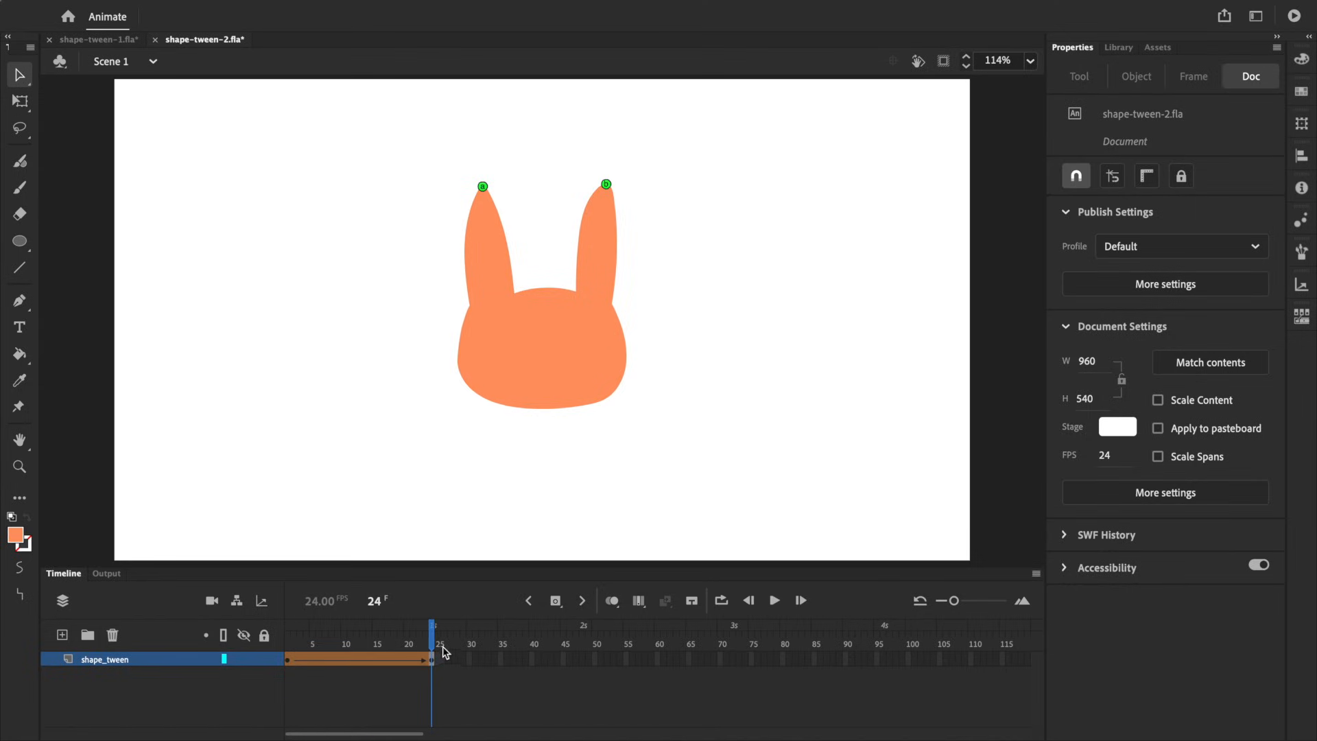
pyautogui.click(773, 599)
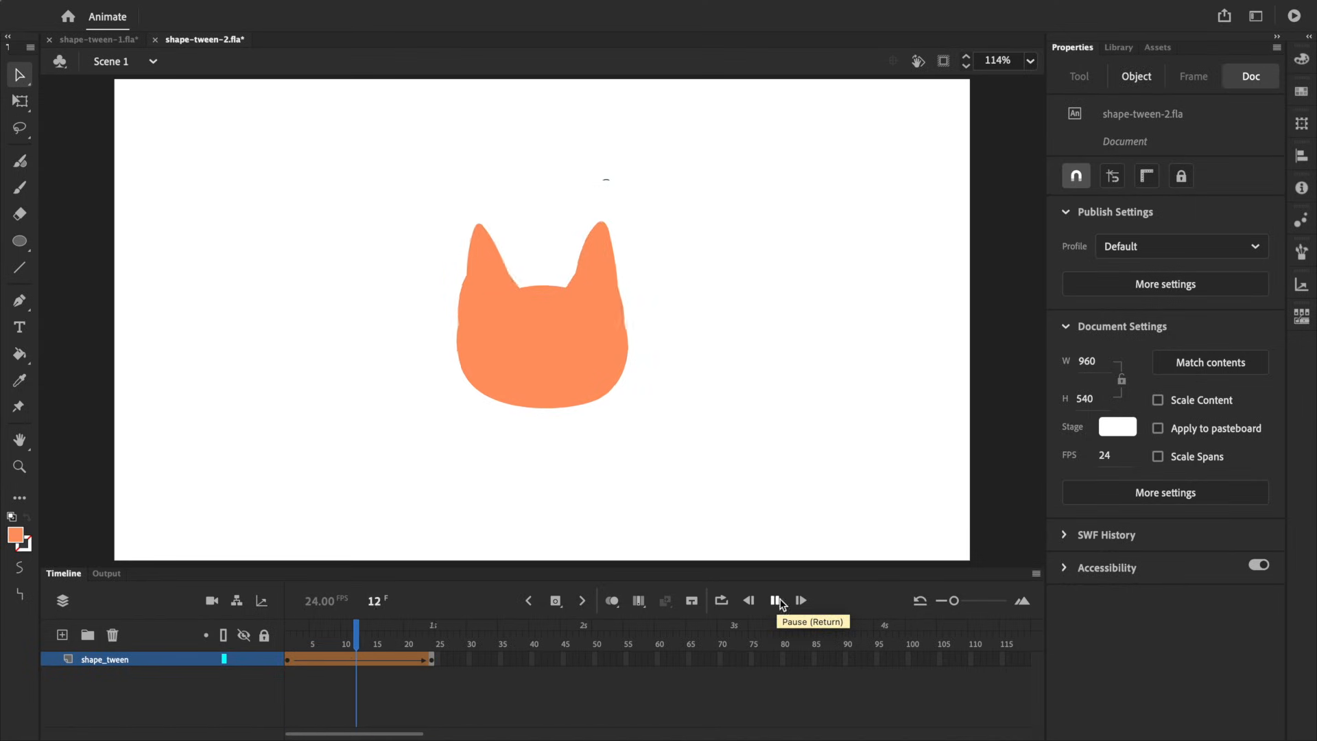
pyautogui.click(777, 599)
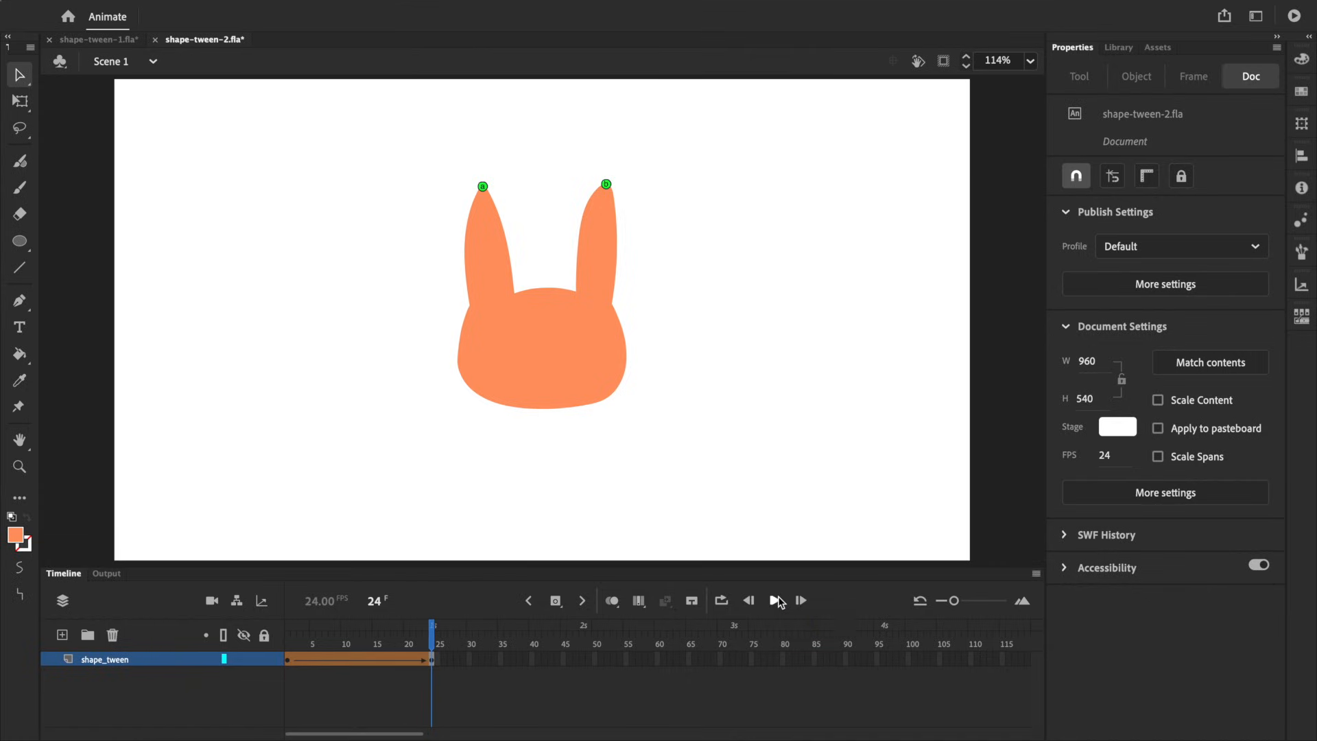
pyautogui.moveTo(490, 207)
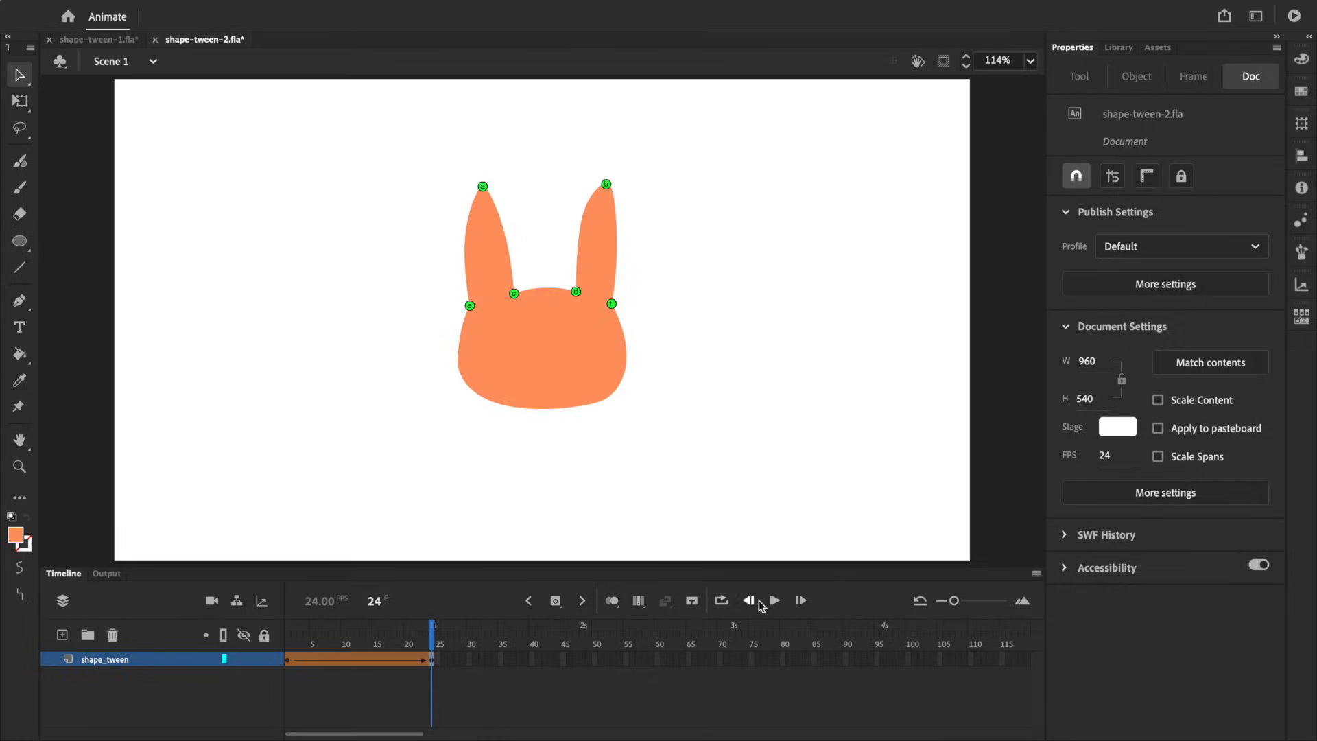
pyautogui.moveTo(773, 599)
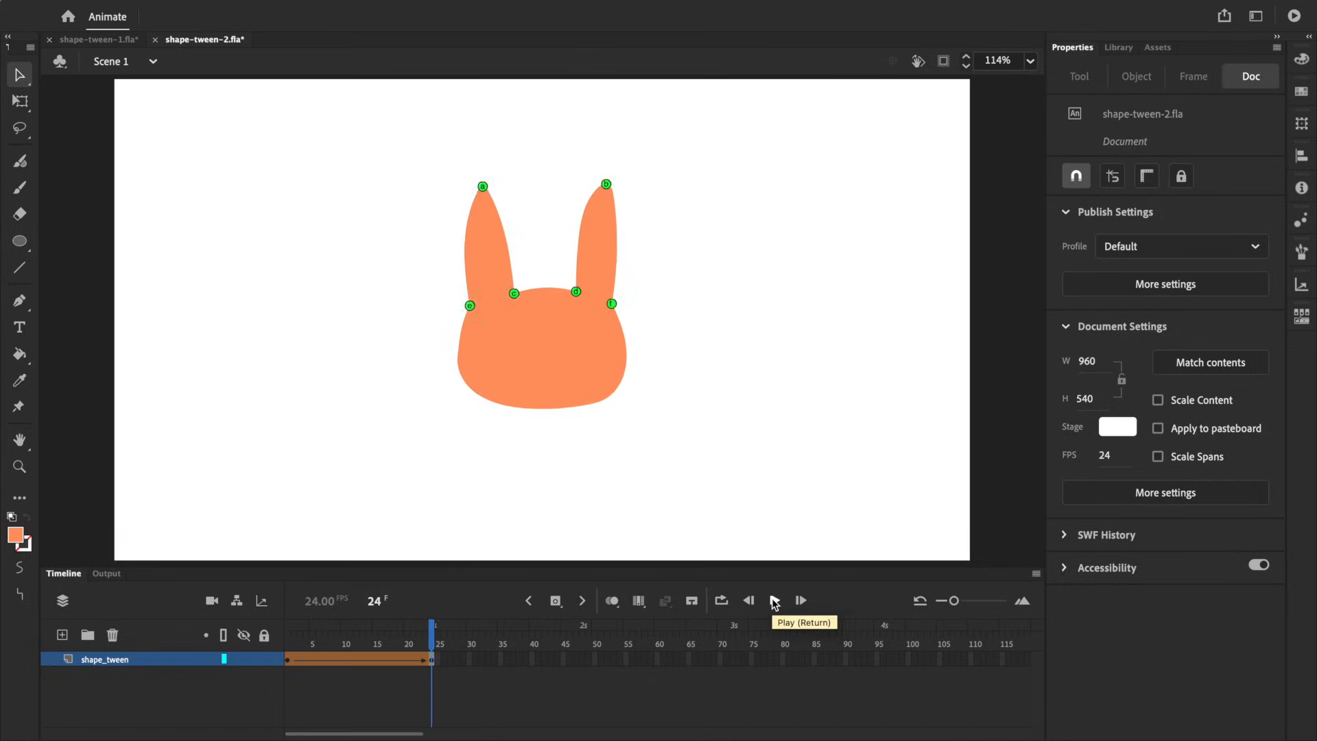